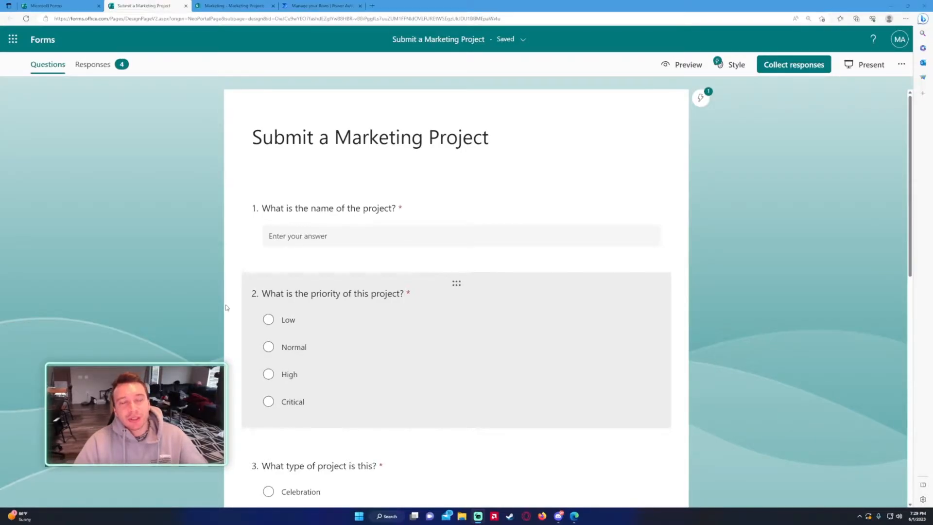
mouse_move(383, 215)
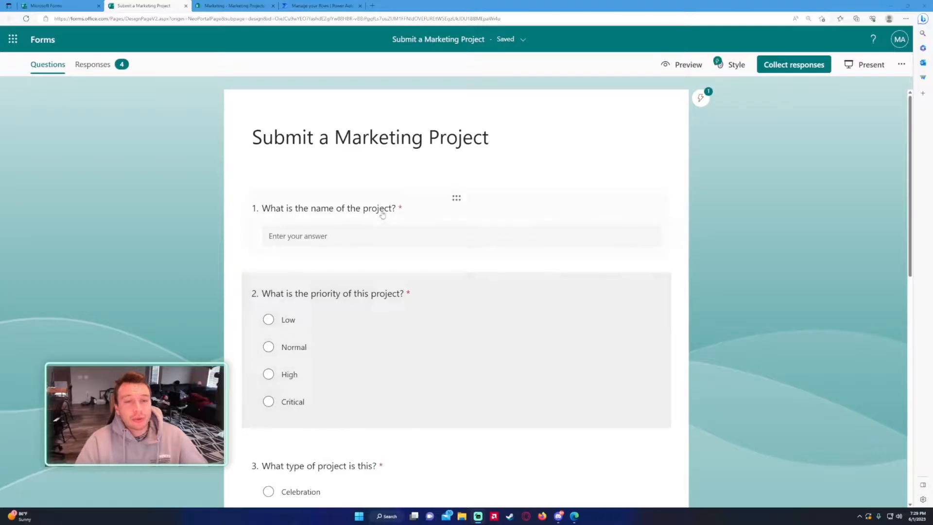
Review the Submit a Marketing Project form questions, then switch to the SharePoint Marketing Projects list.
scroll(down, 3)
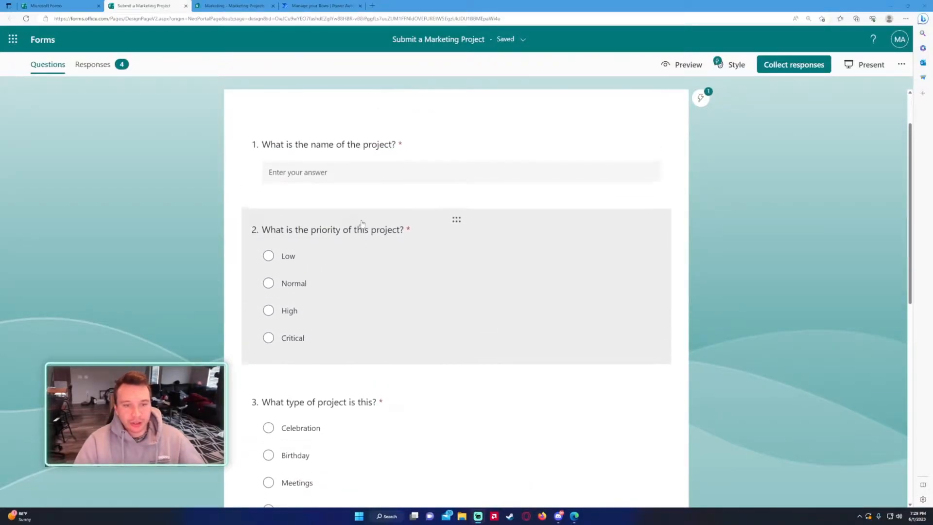
click(232, 6)
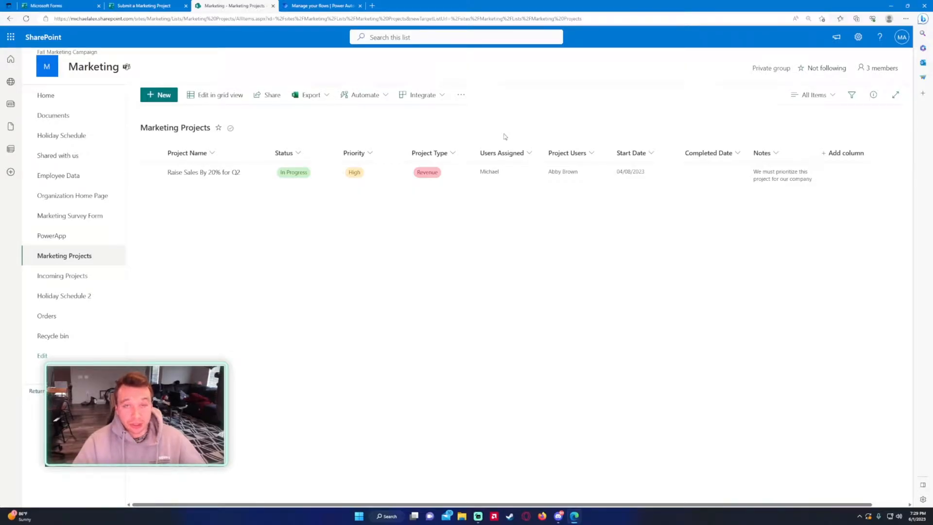
mouse_move(489, 198)
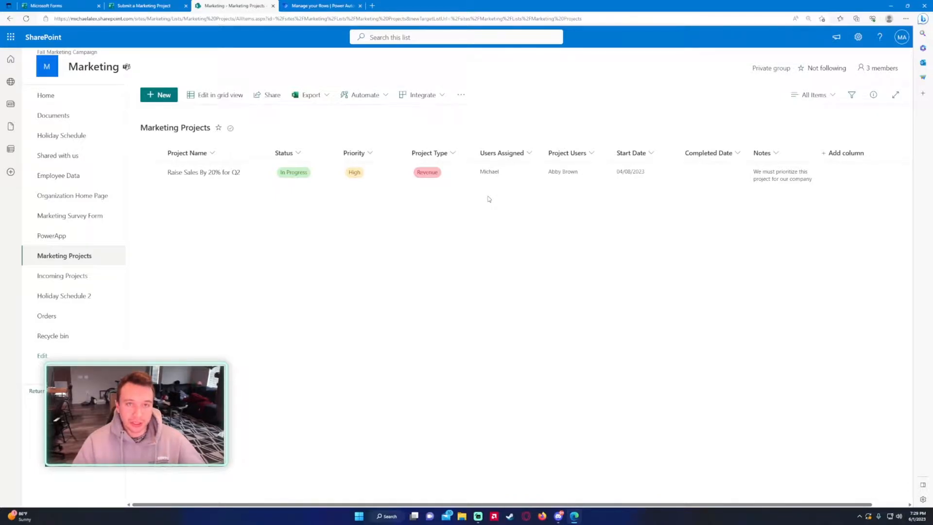
Switch to the Power Automate My flows page listing existing cloud flows.
click(322, 6)
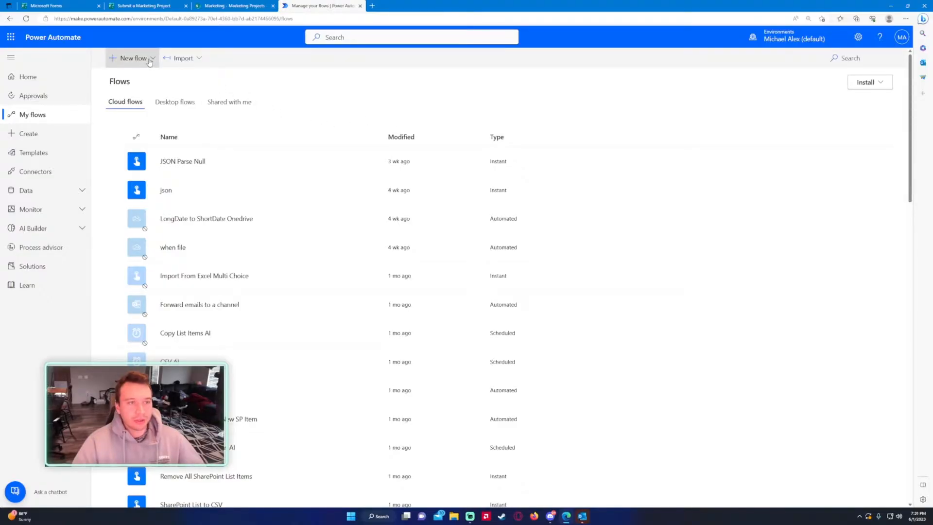
Create an automated cloud flow 'Switch Action' triggered when a new Forms response is submitted.
click(133, 57)
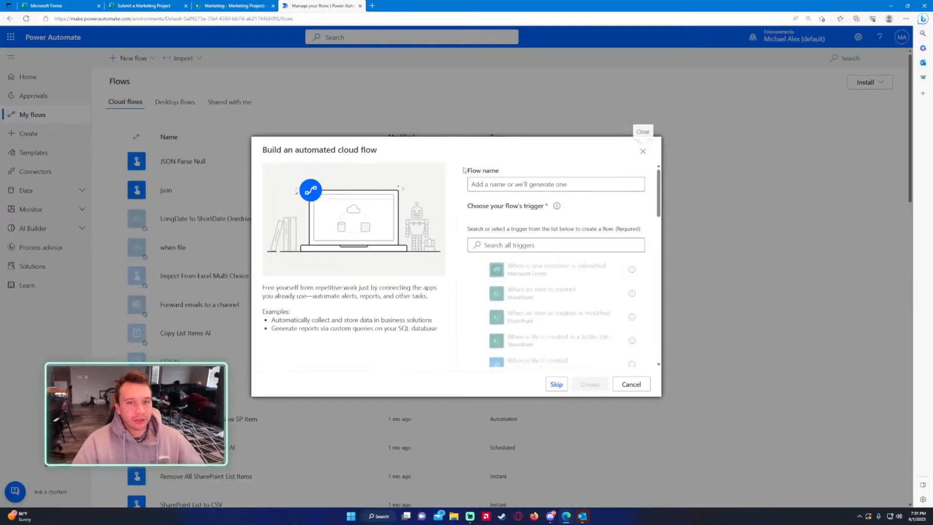
click(555, 184)
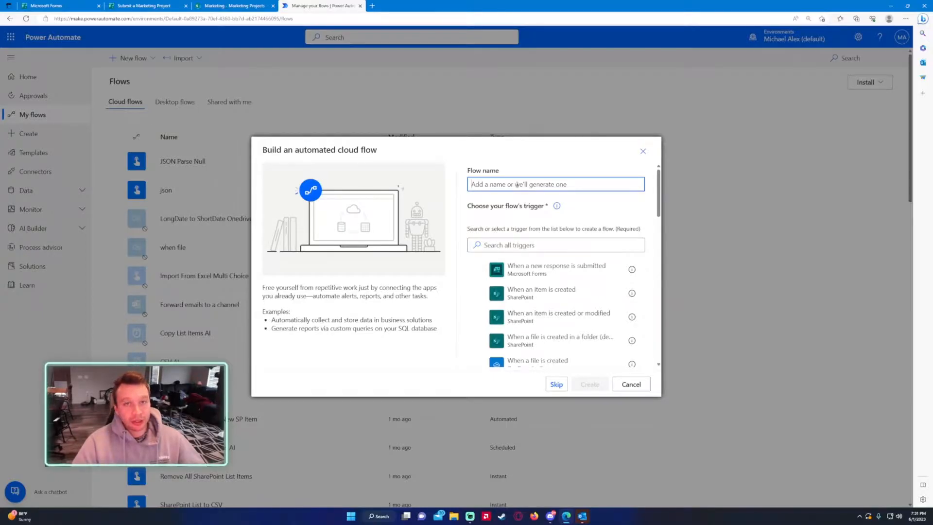
text(Switch Action)
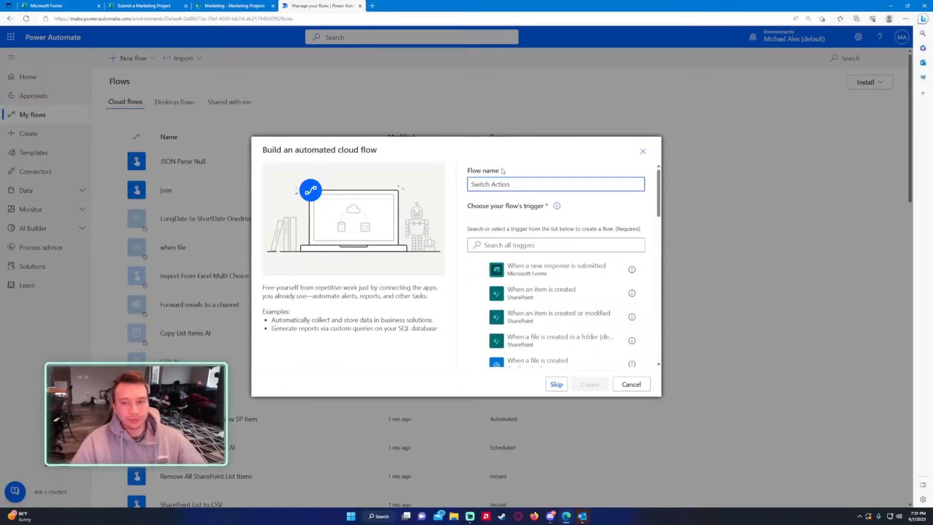
mouse_move(534, 273)
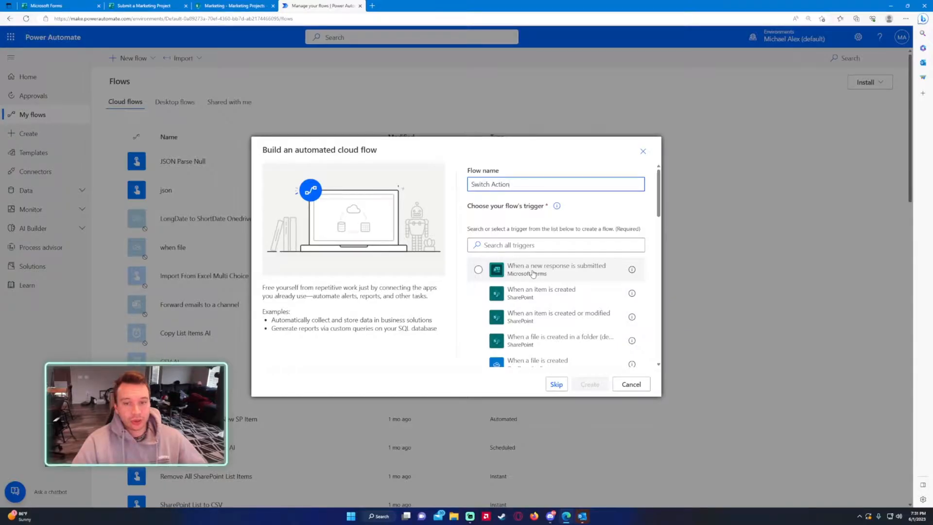
click(479, 269)
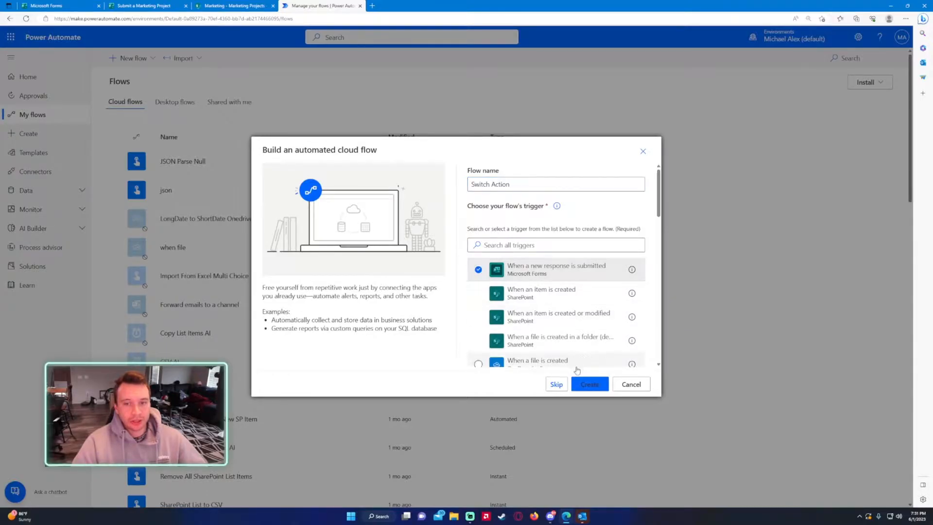
click(589, 384)
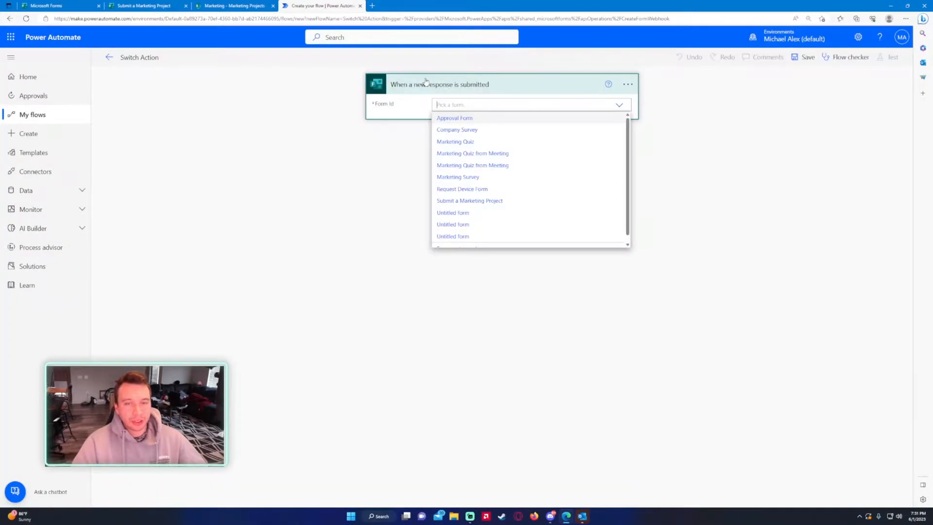
mouse_move(227, 65)
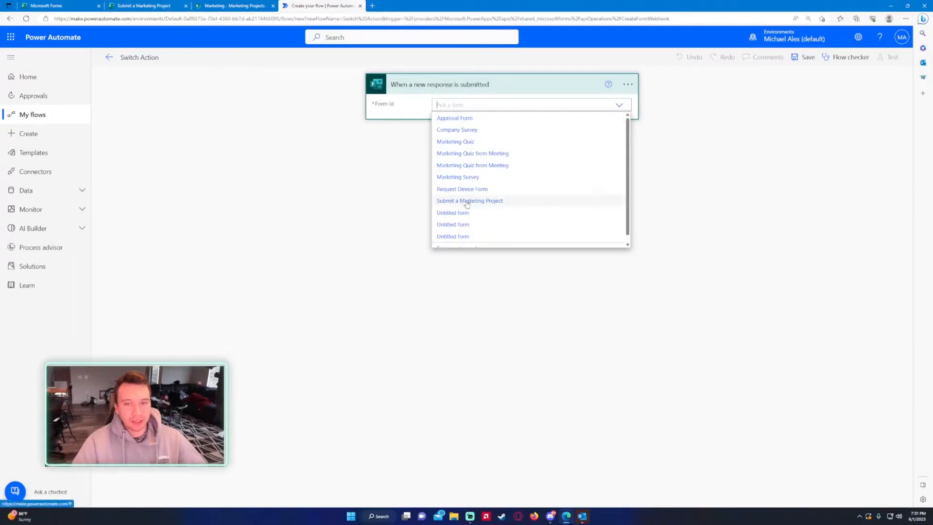
Set the trigger to the Submit a Marketing Project form and add a Get response details action.
click(470, 200)
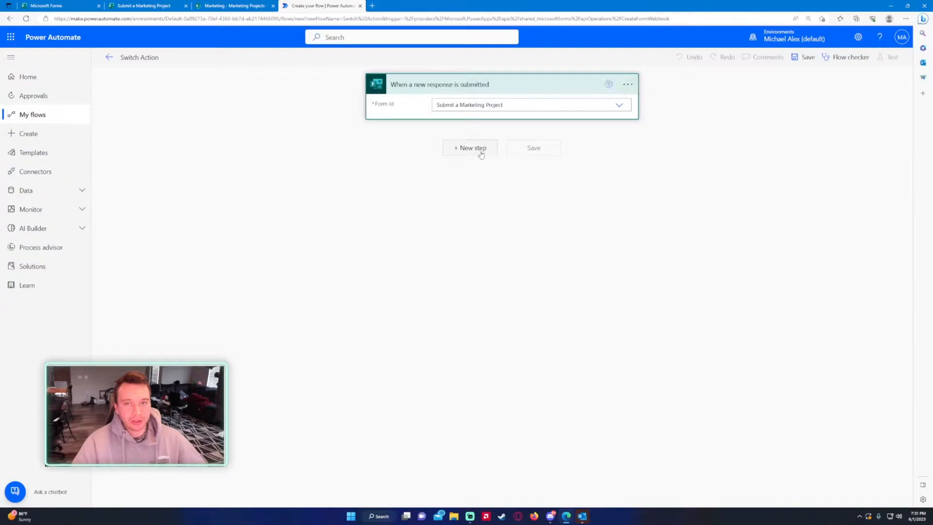
click(470, 148)
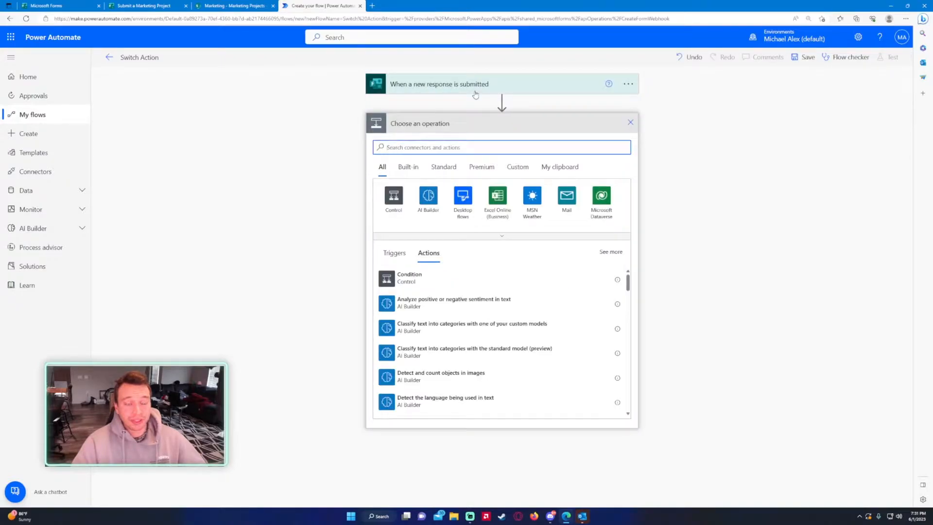
mouse_move(476, 117)
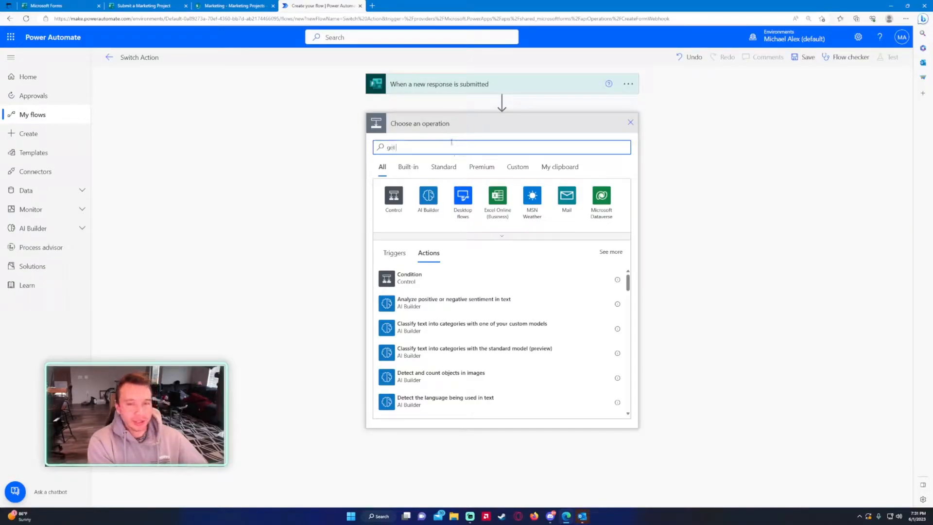
text(get the response)
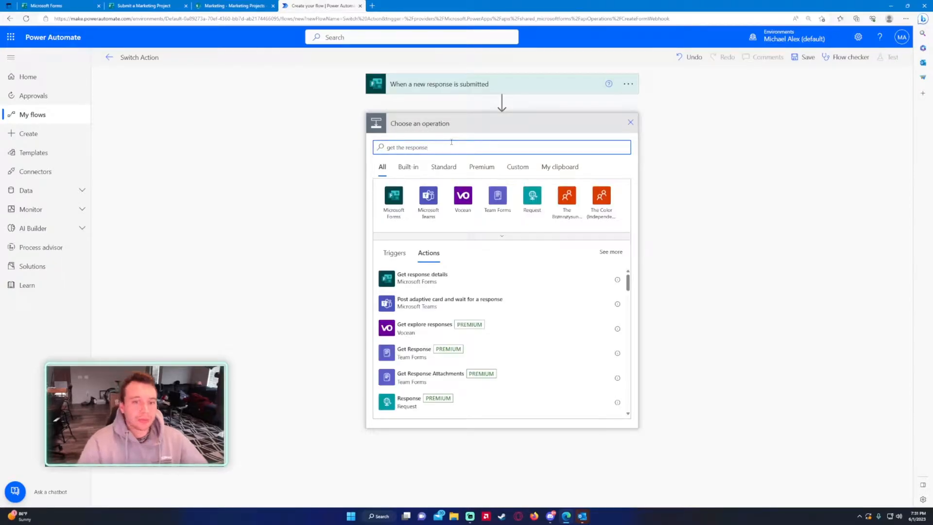
click(422, 277)
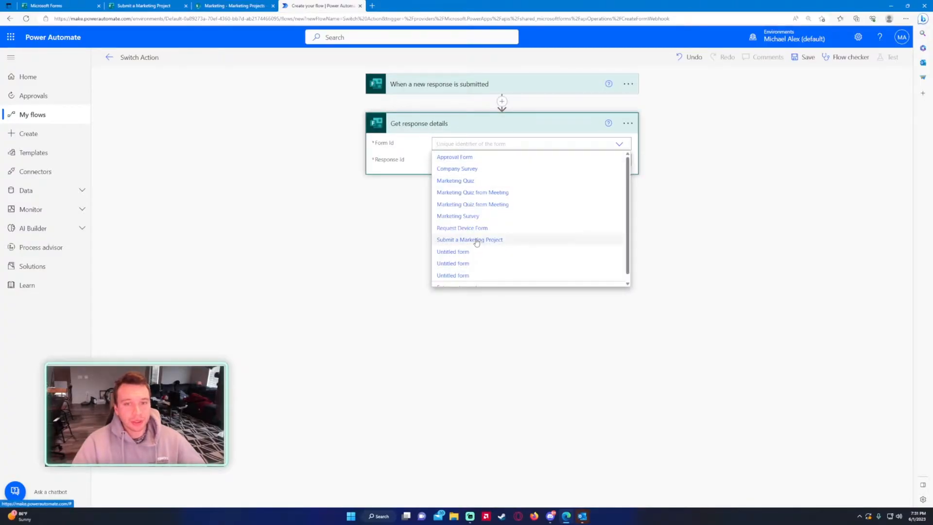
Point Get response details at the same form using the trigger's Response Id.
click(470, 239)
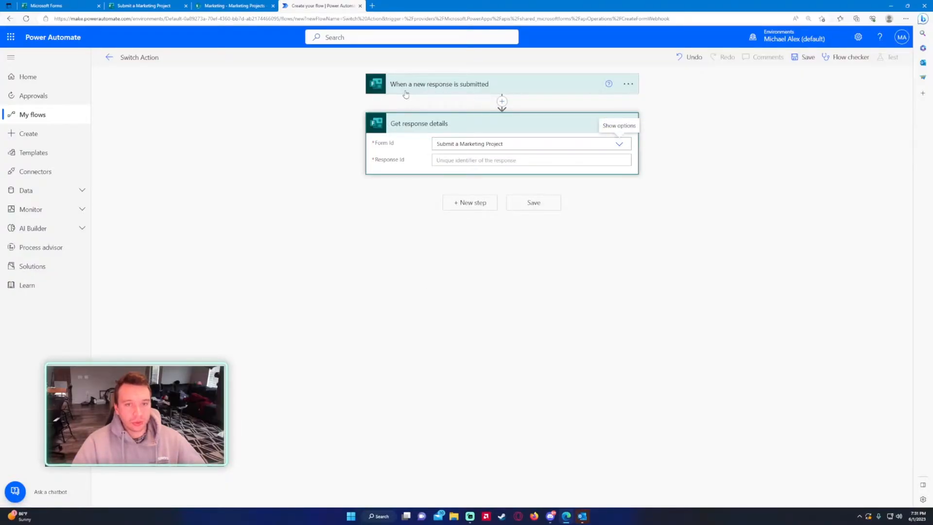
click(530, 160)
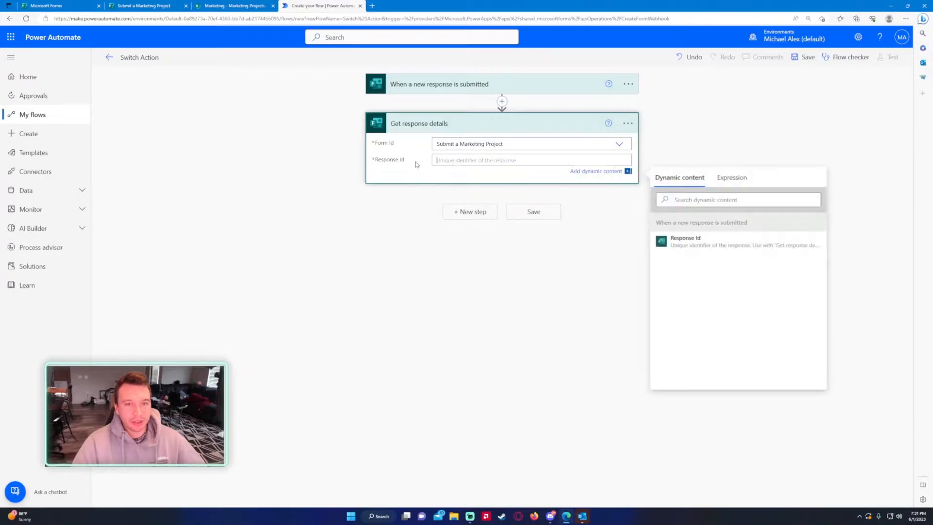
mouse_move(687, 245)
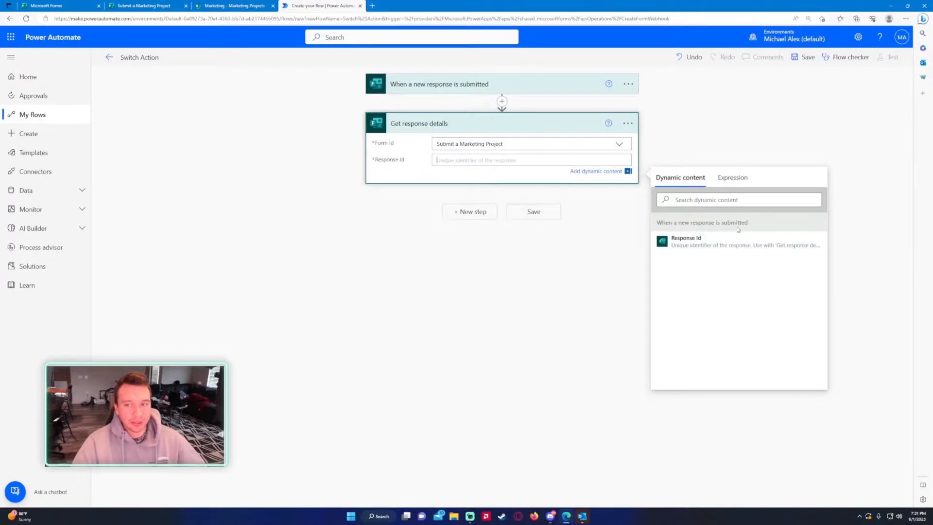
click(686, 241)
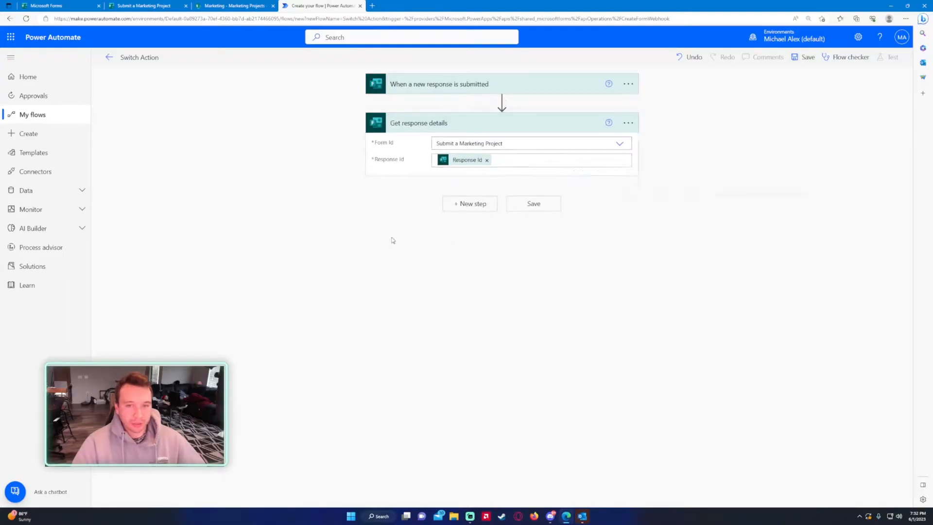
click(469, 203)
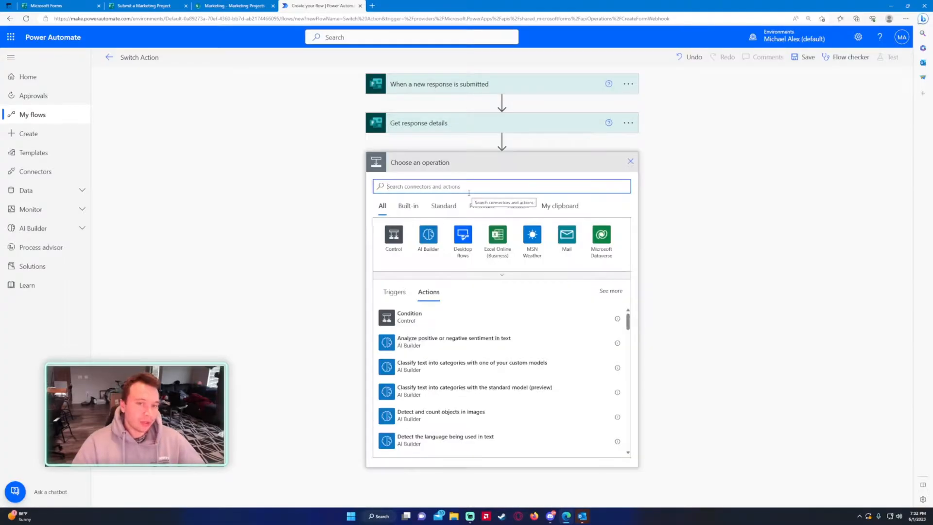
Add a SharePoint Create item action via a 'create item' search.
text(reat)
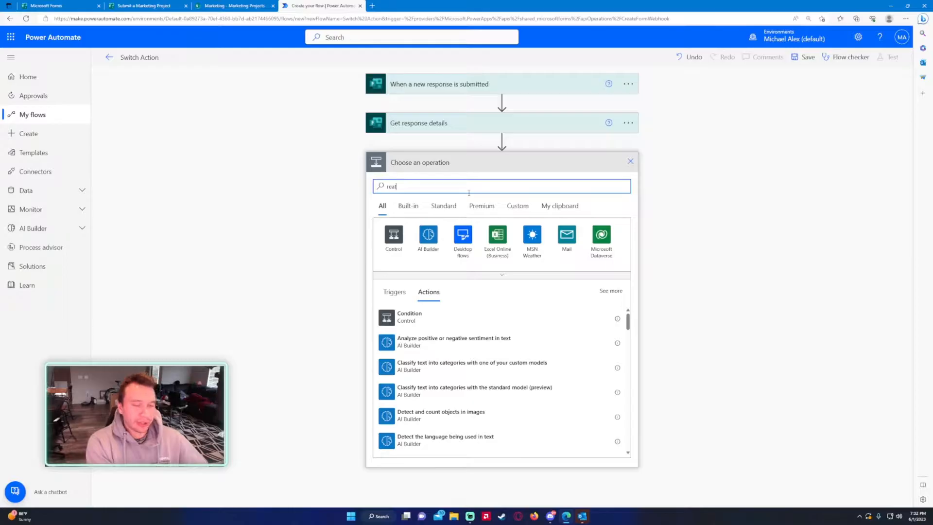
text(create)
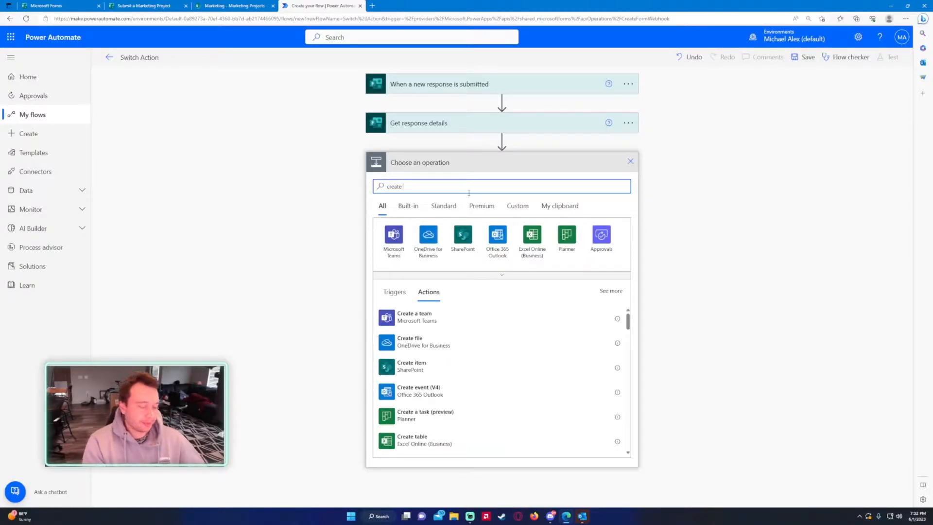
text(item)
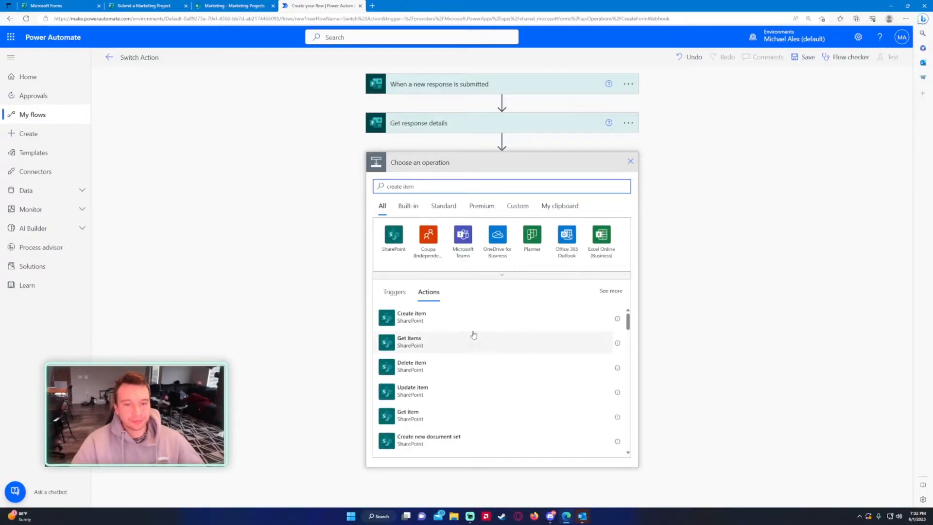
click(411, 316)
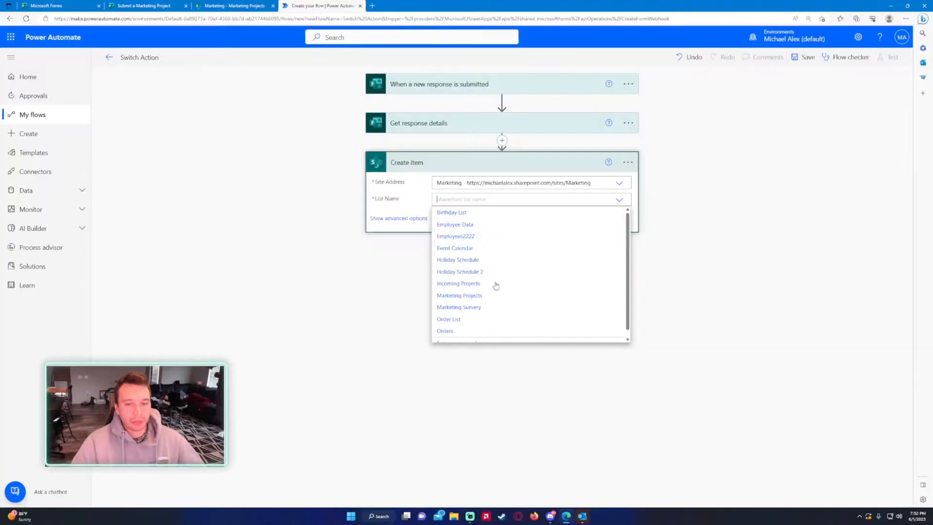
Target the Marketing Projects list and fill Title and Project Type from the form answers.
click(459, 296)
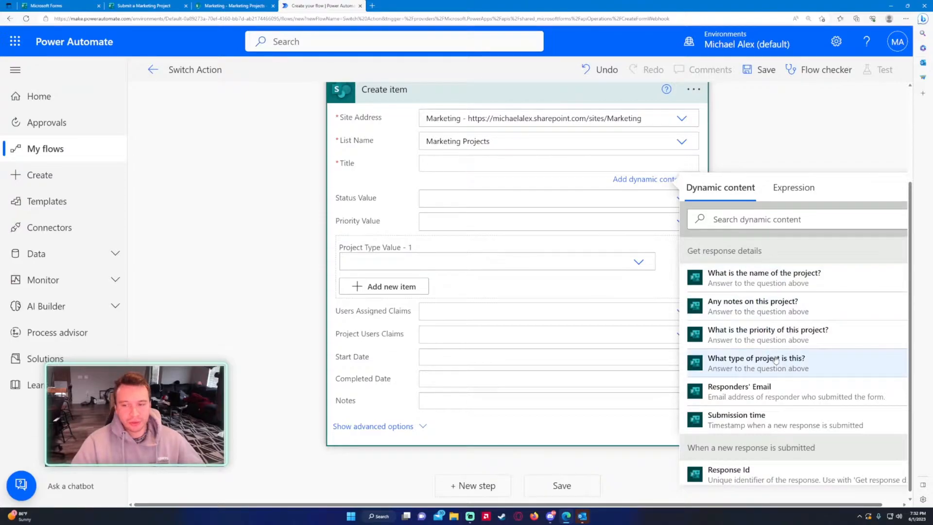
mouse_move(753, 305)
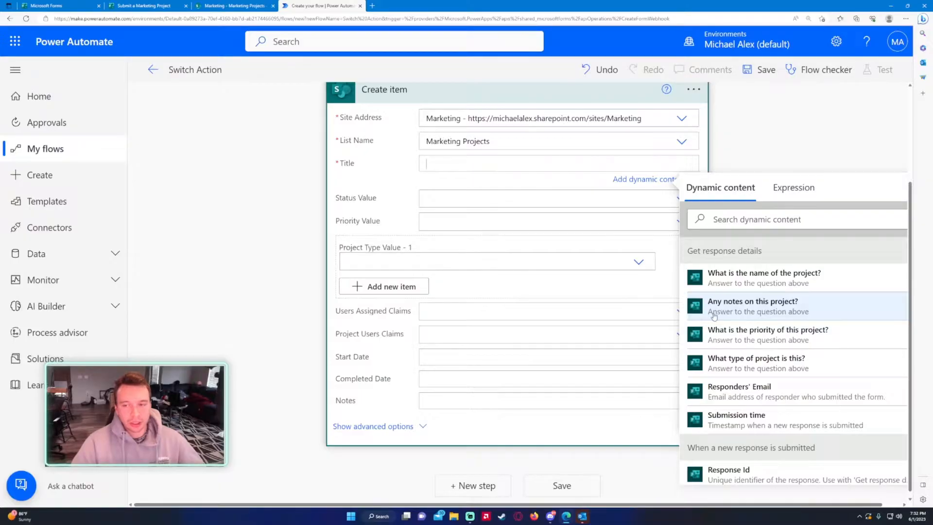
mouse_move(753, 301)
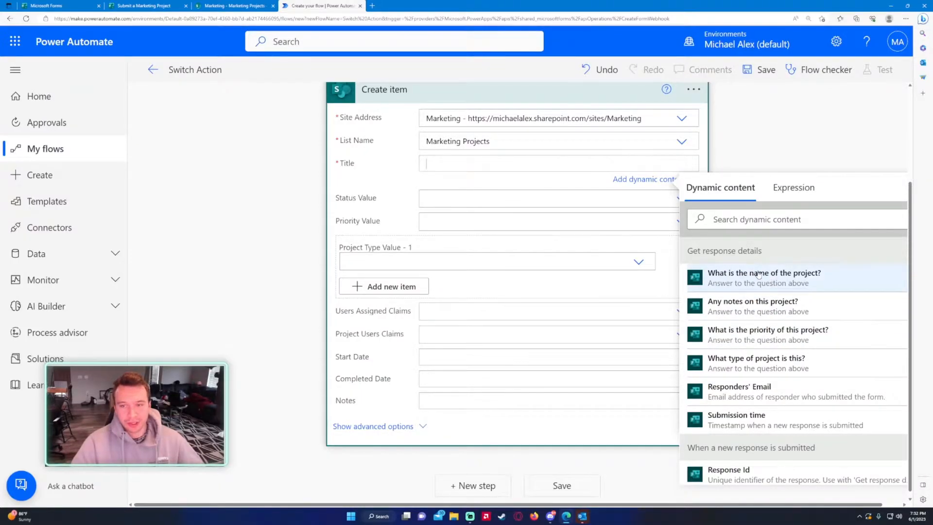
click(764, 272)
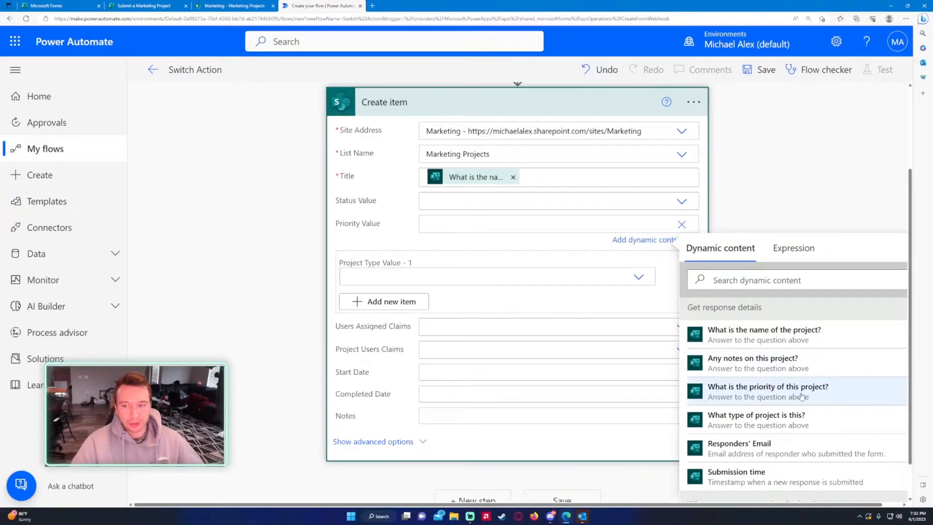
click(768, 386)
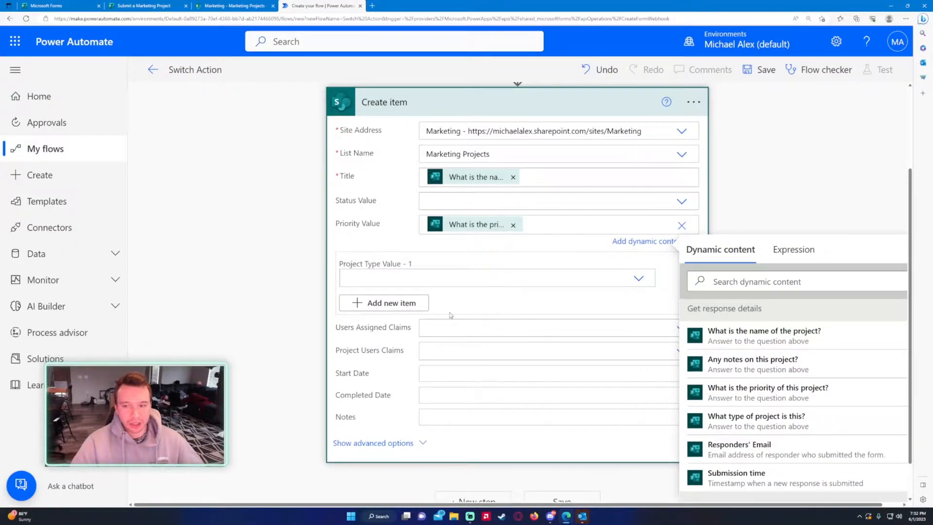
click(496, 278)
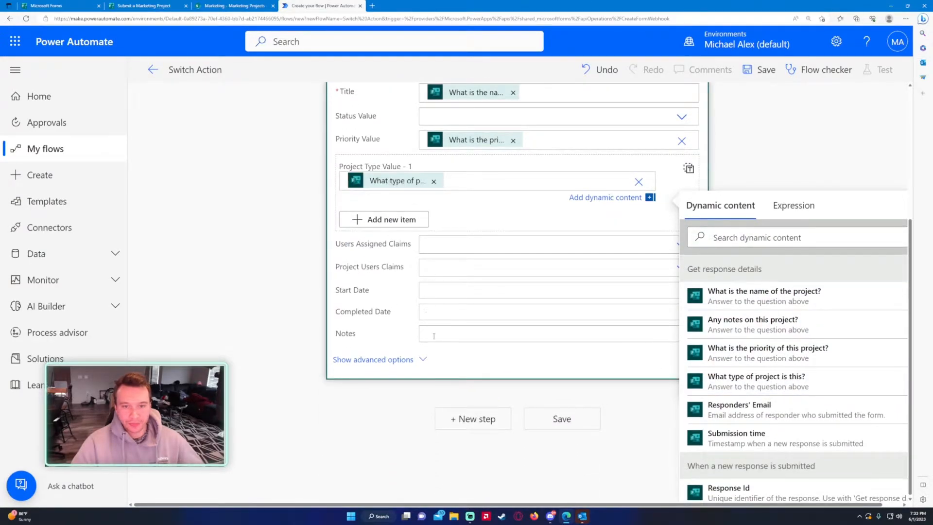
scroll(down, 3)
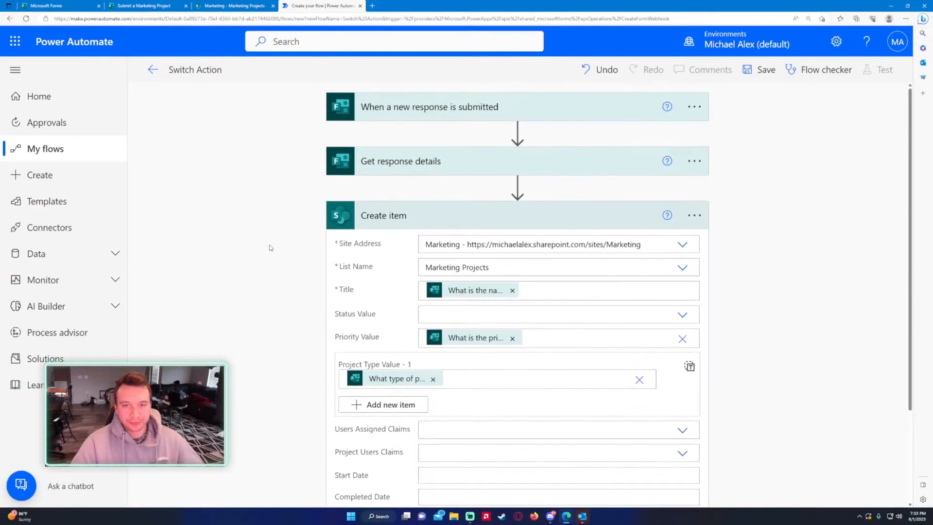
scroll(down, 3)
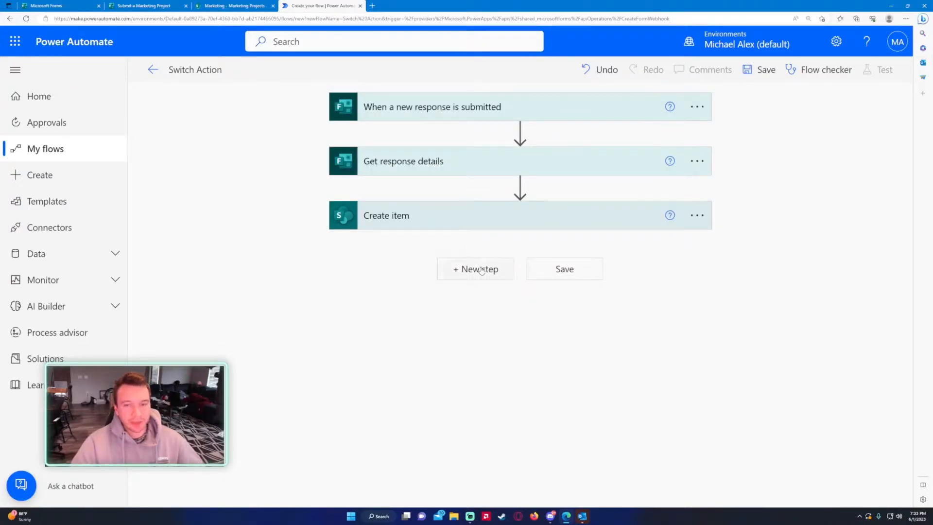
Add a Switch control action after Create item.
click(475, 268)
text(switch)
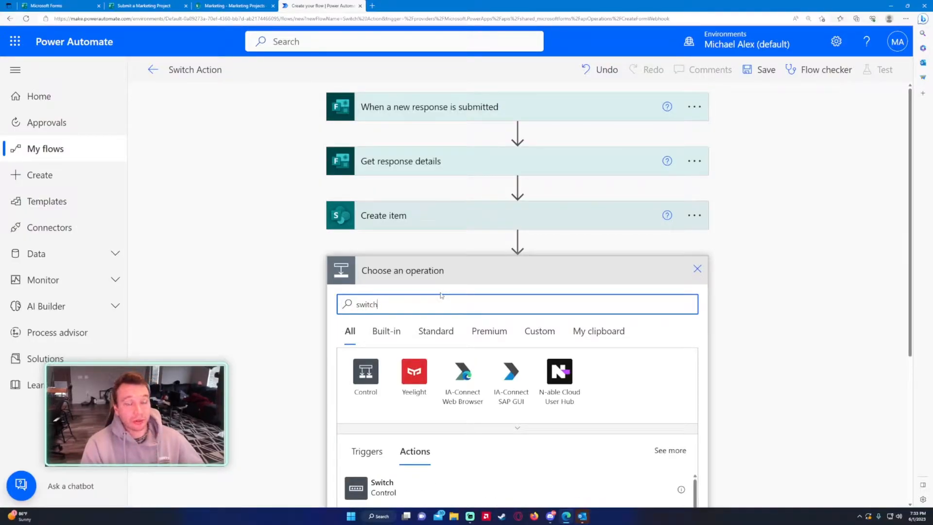
scroll(down, 3)
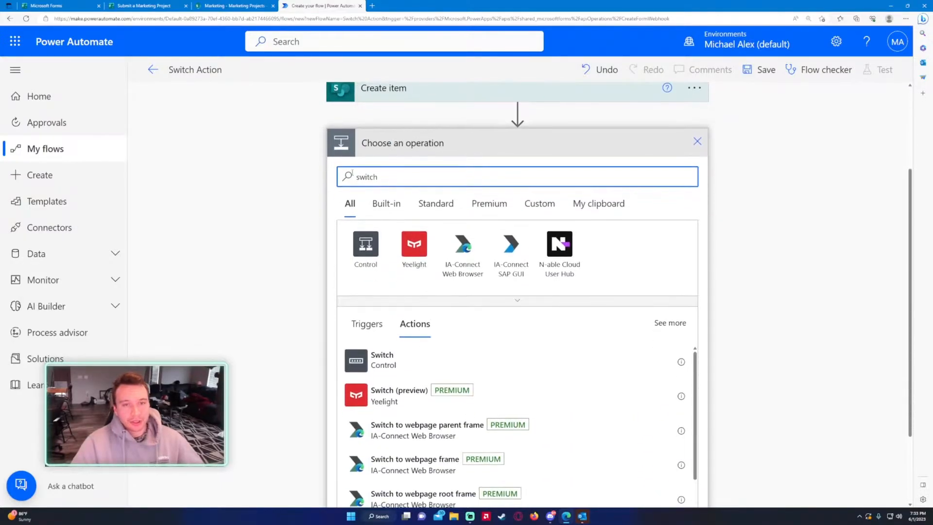
mouse_move(431, 365)
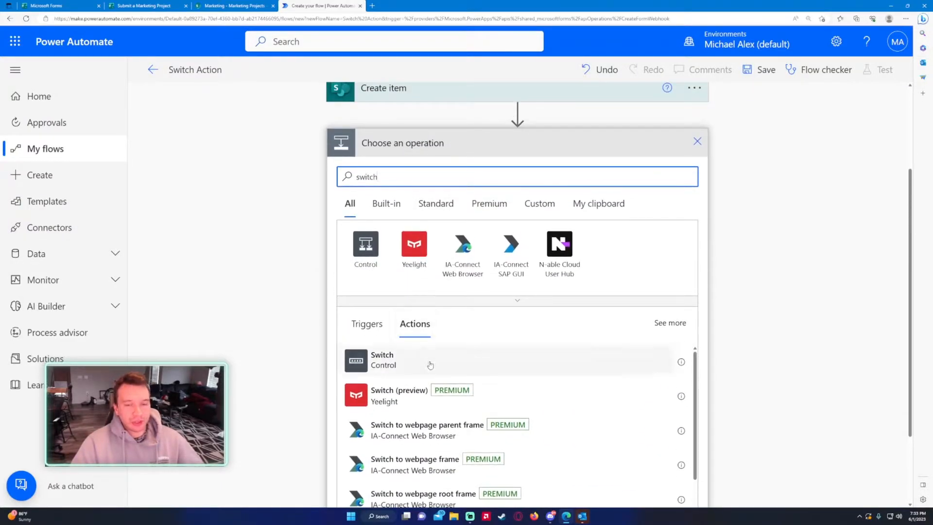
click(382, 359)
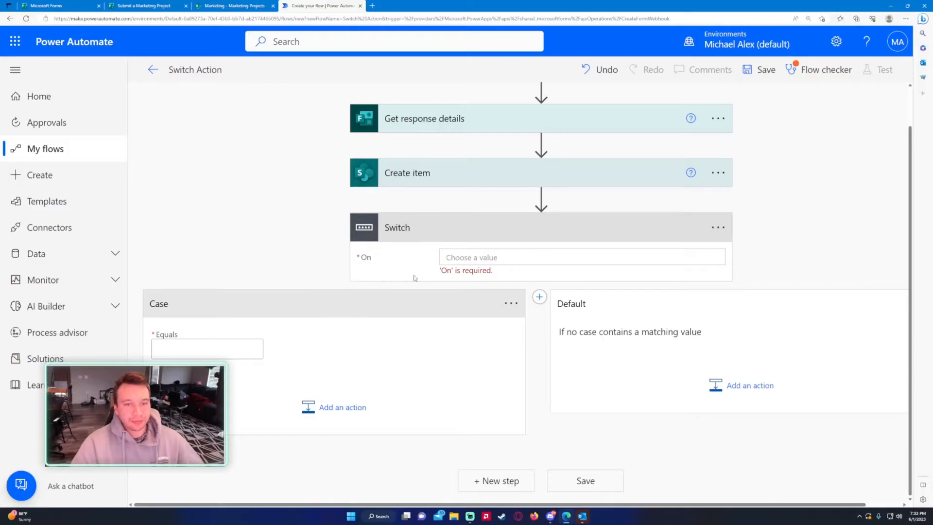
click(582, 257)
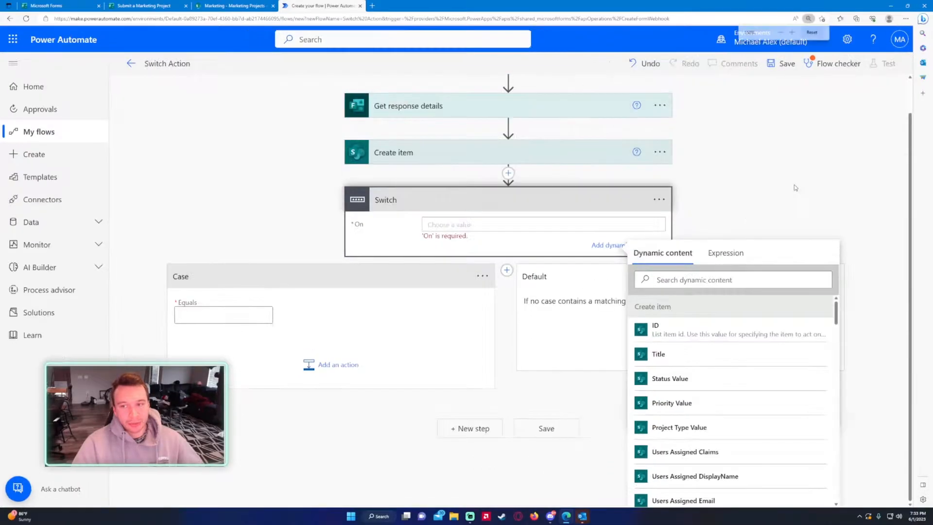
Switch on the 'What is the priority of this project?' answer and check the form's priority choices.
scroll(down, 3)
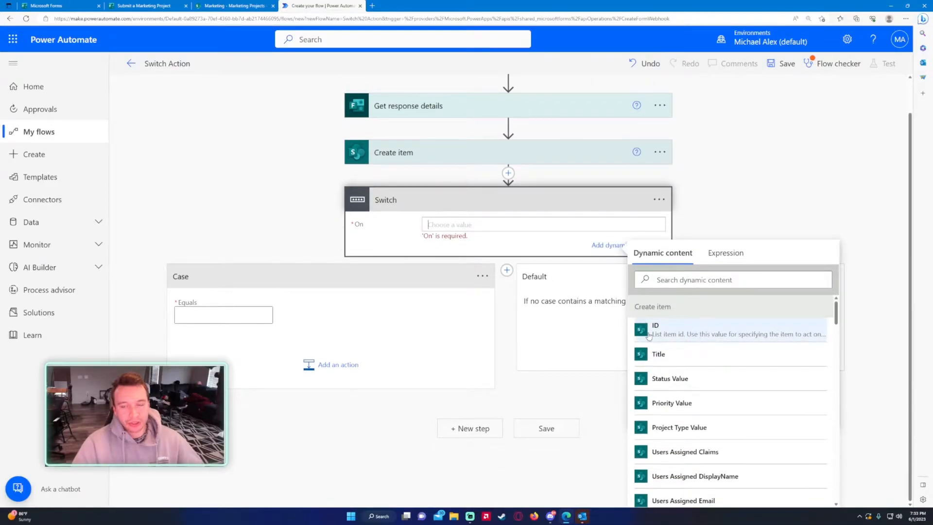
mouse_move(781, 421)
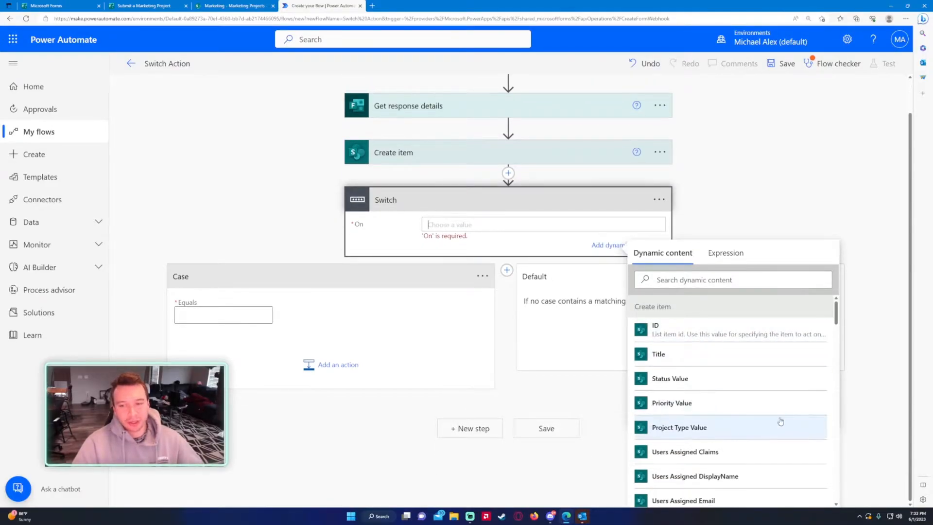
mouse_move(672, 402)
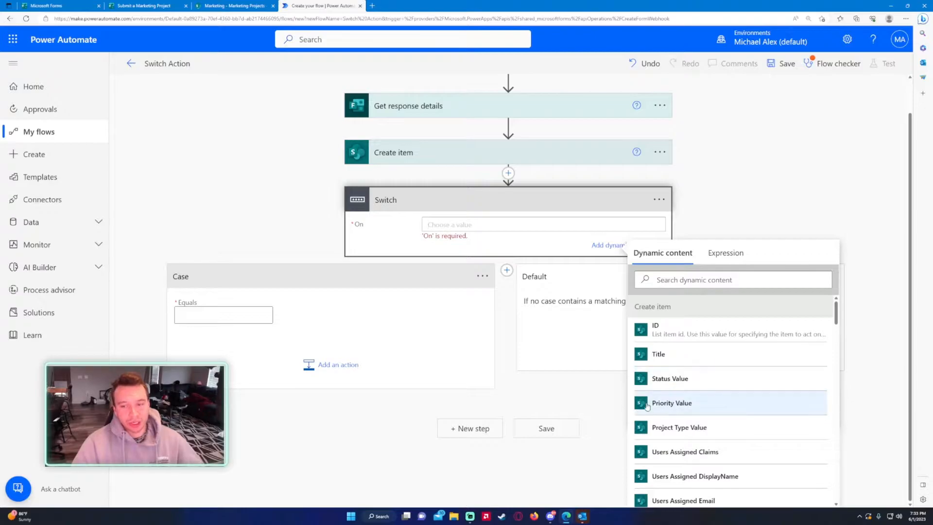
scroll(down, 3)
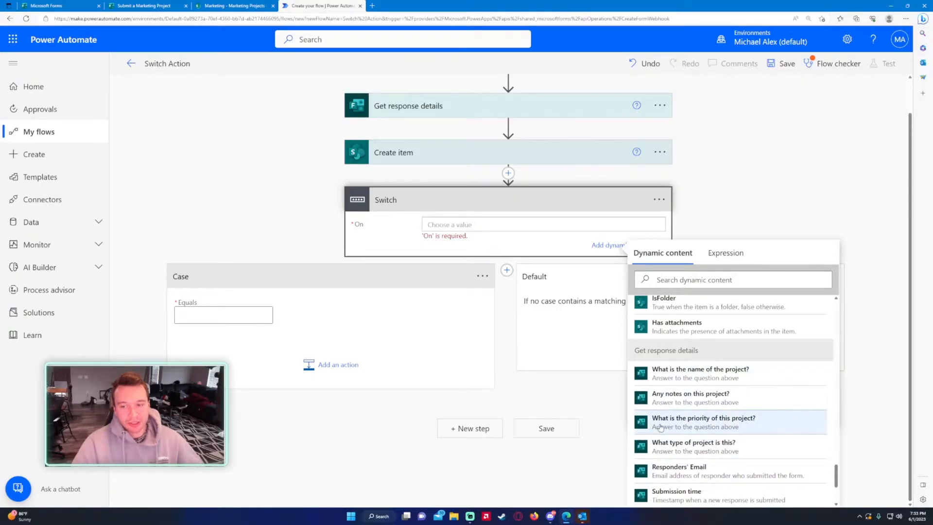
click(704, 421)
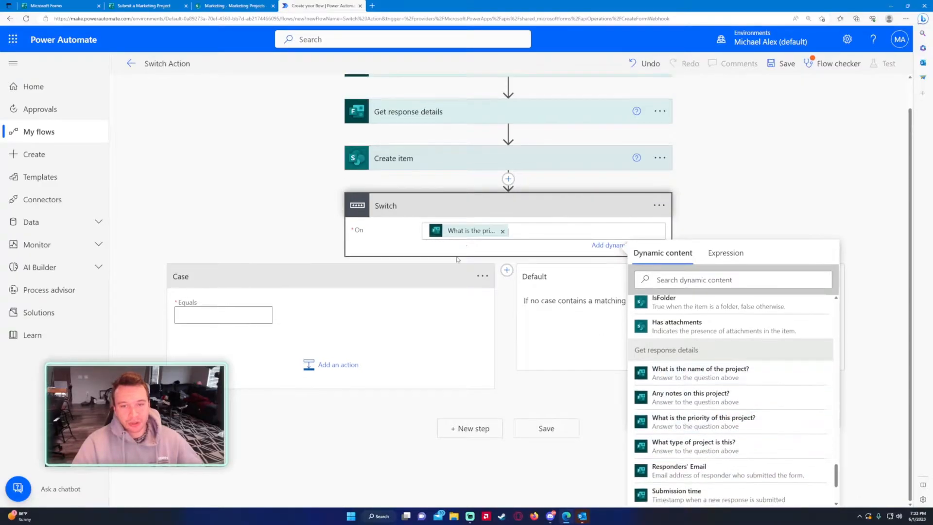
click(143, 6)
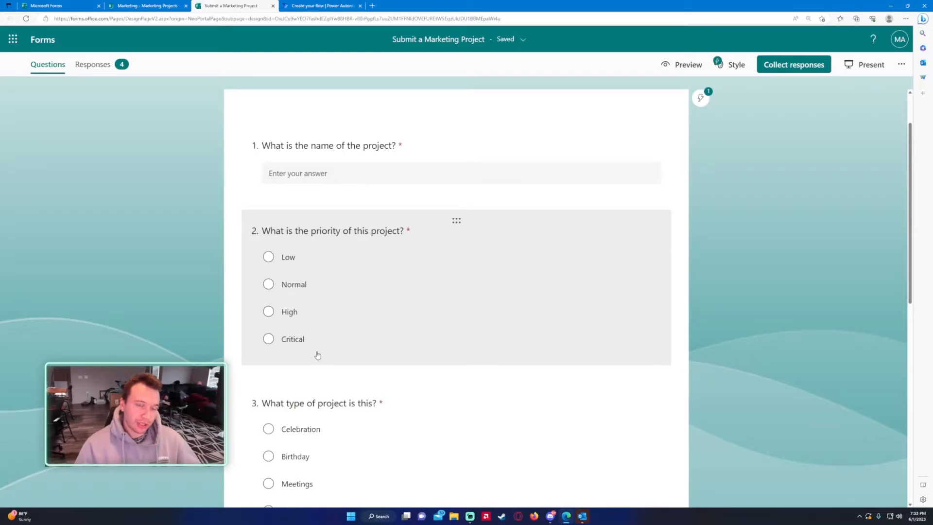
Make the first case equal Low and add a Send an email (V2) action addressed to Michael.
click(322, 5)
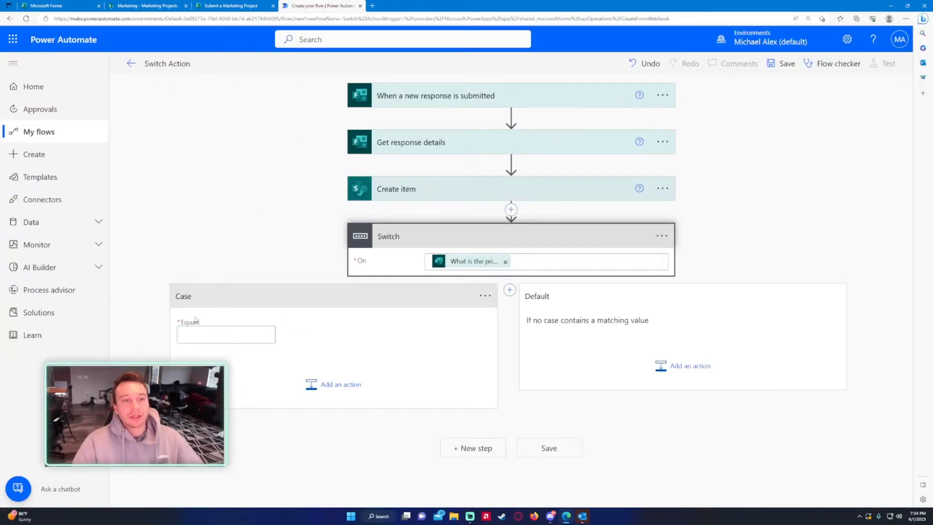
click(226, 333)
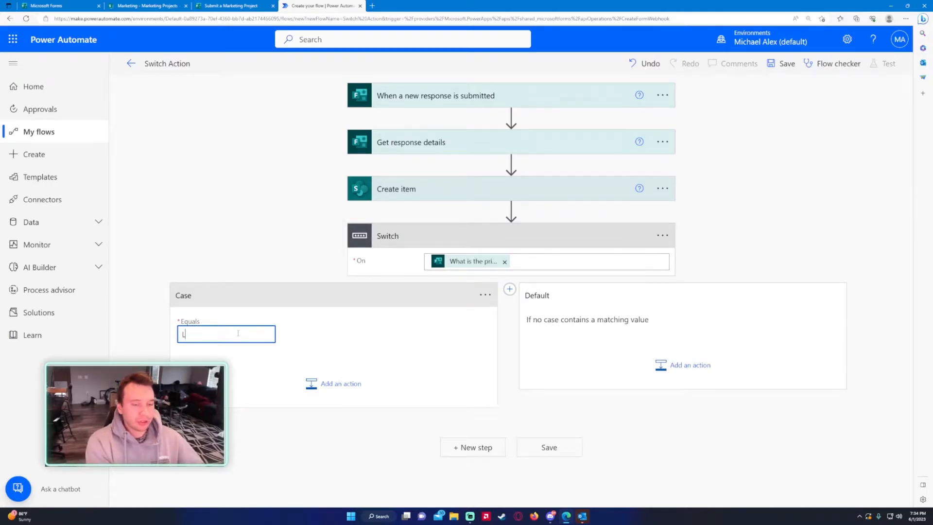
text(Low)
text(send an email)
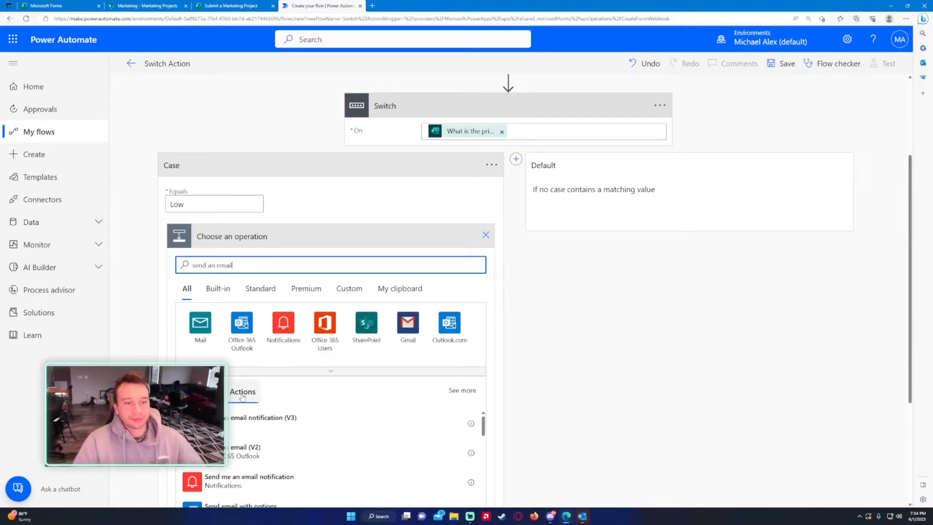
click(243, 451)
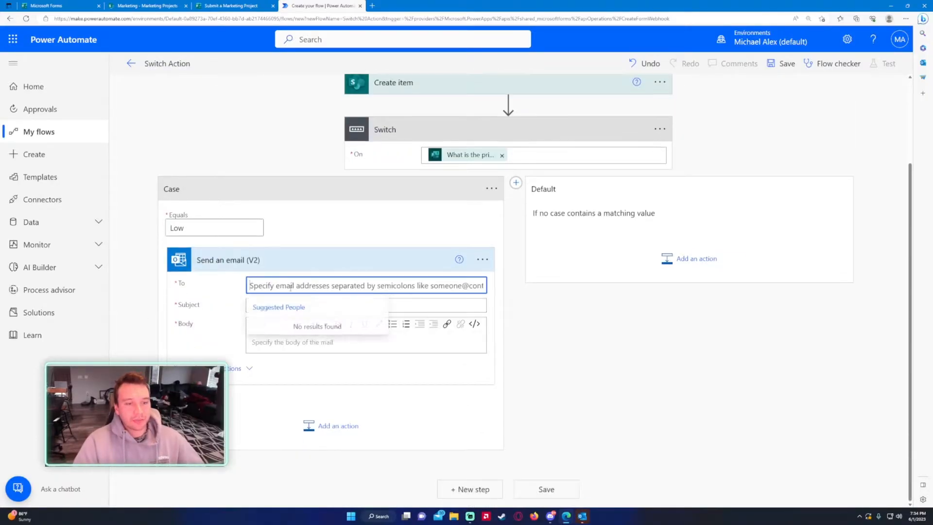
text(mi)
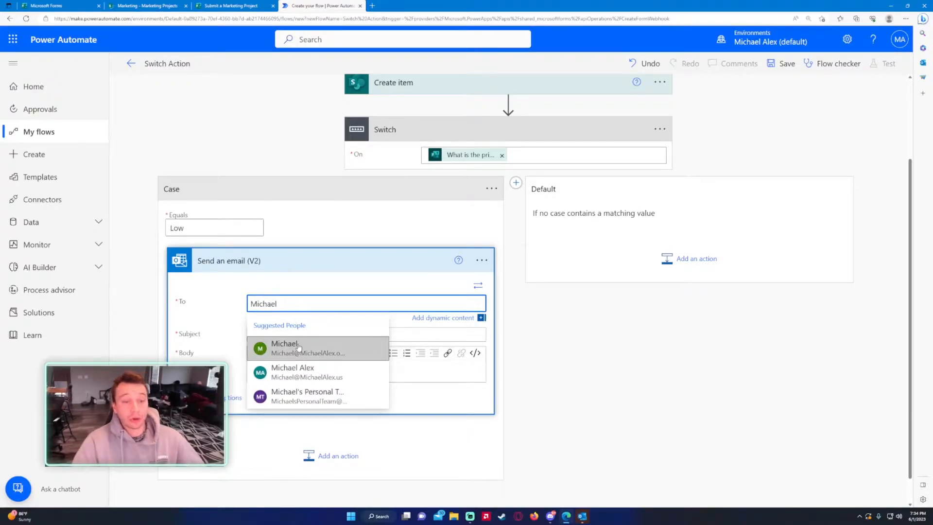
click(286, 348)
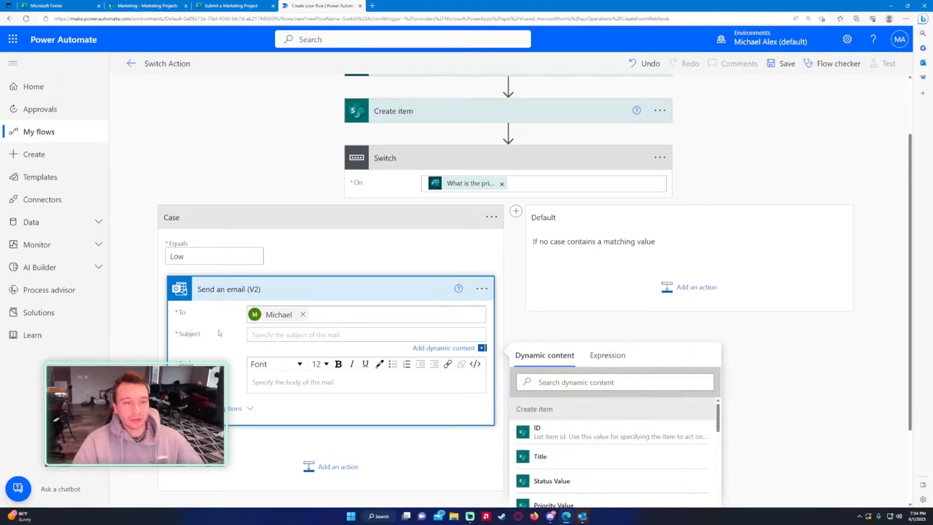
Set the subject to 'Priority:' plus the priority answer and add it to the body.
text(Priority:)
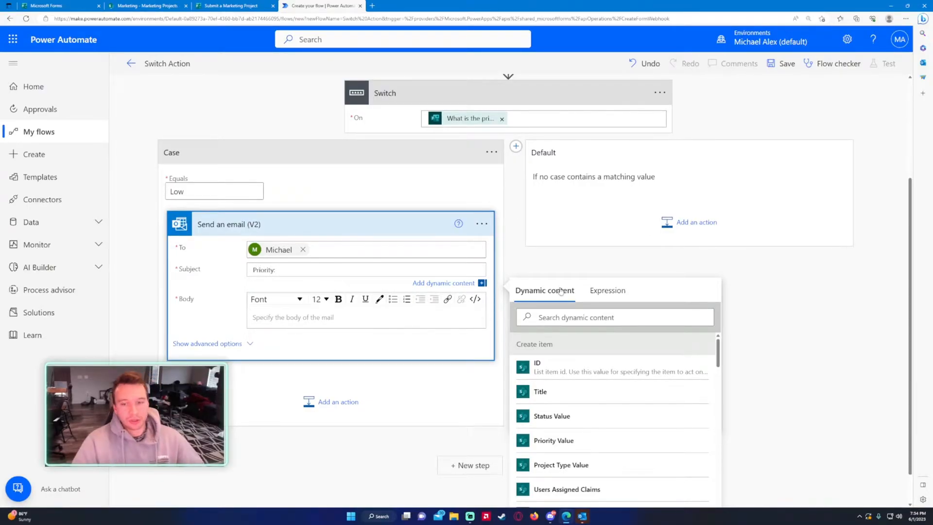
scroll(down, 3)
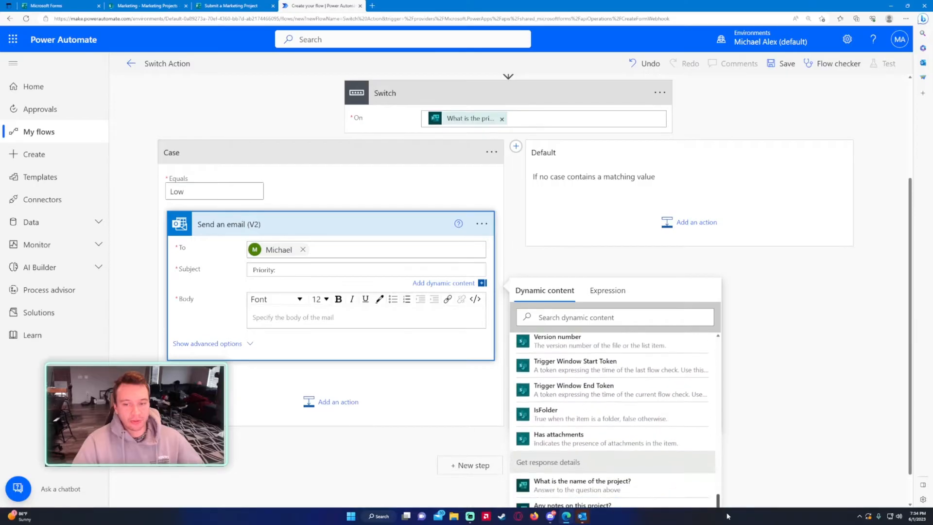
scroll(down, 3)
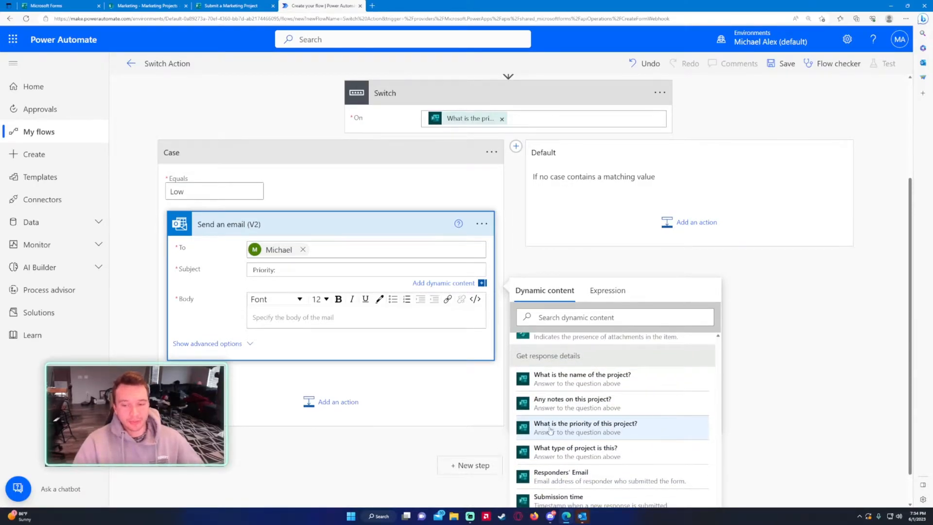
click(586, 427)
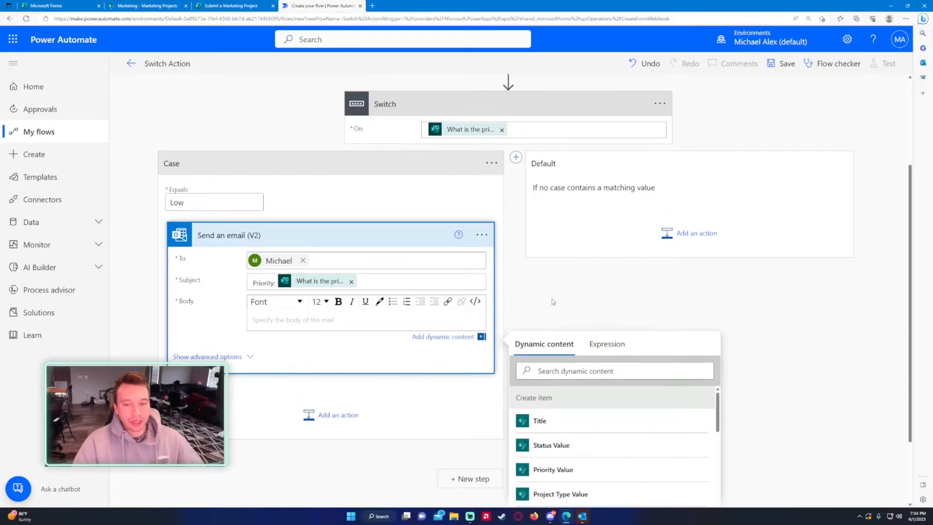
scroll(down, 3)
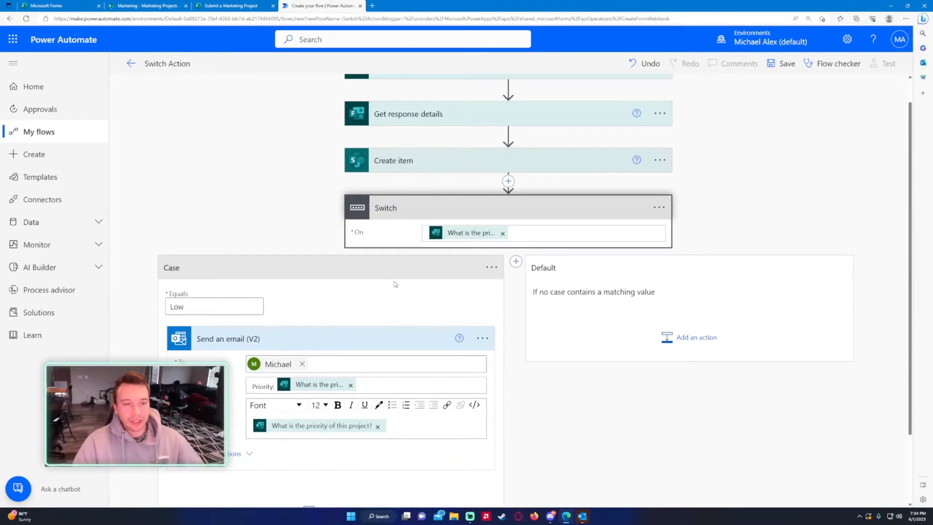
Add a second case matching Normal and search for a send-an-email action under it.
click(230, 6)
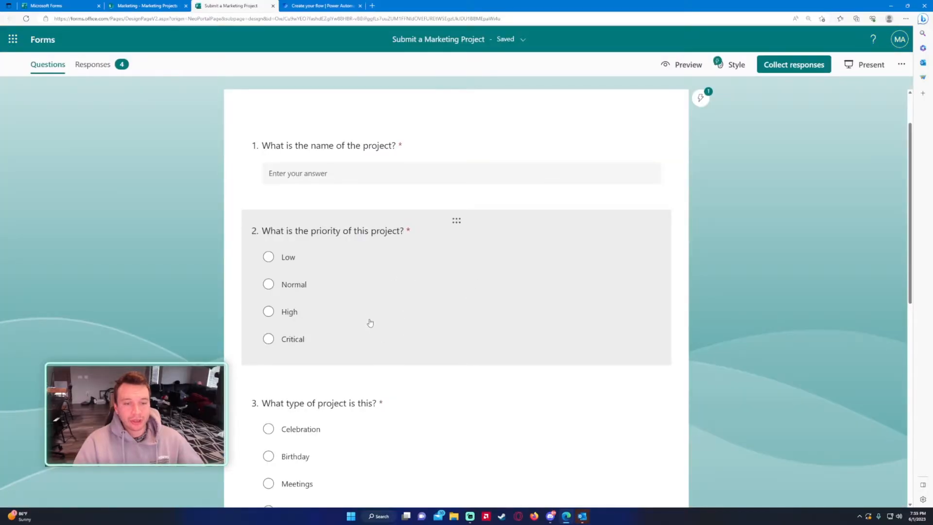
click(322, 6)
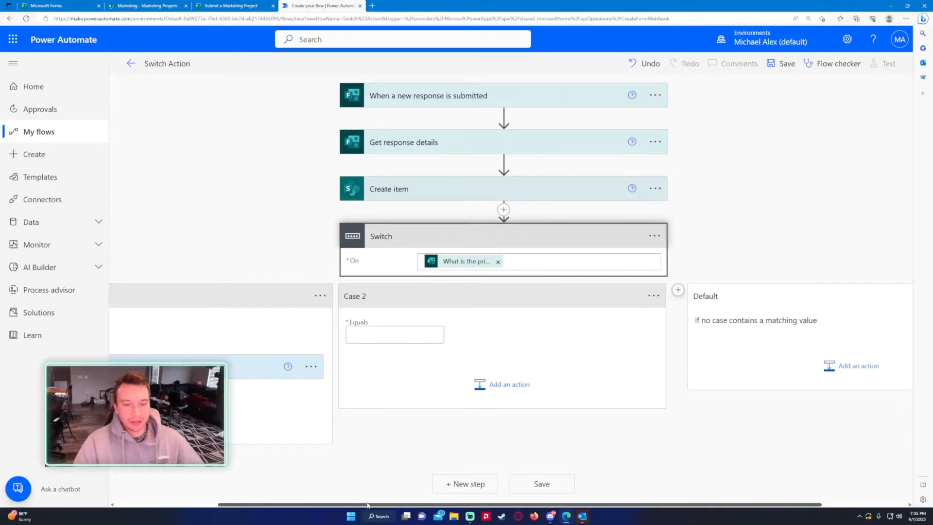
click(229, 6)
text(Normal)
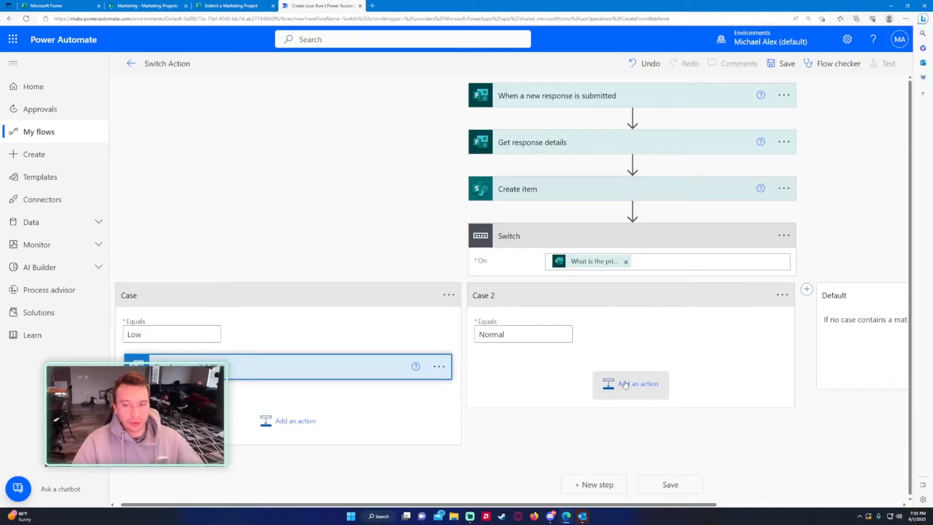
click(439, 366)
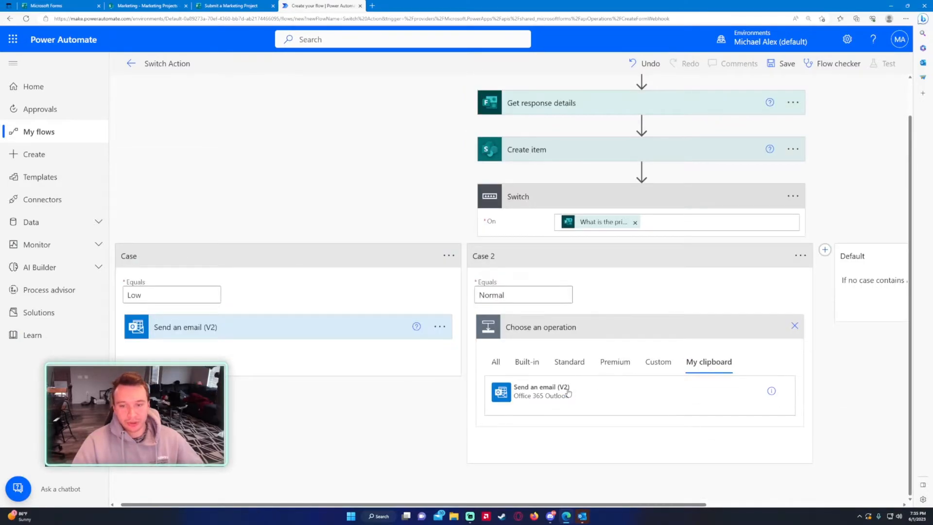
mouse_move(685, 406)
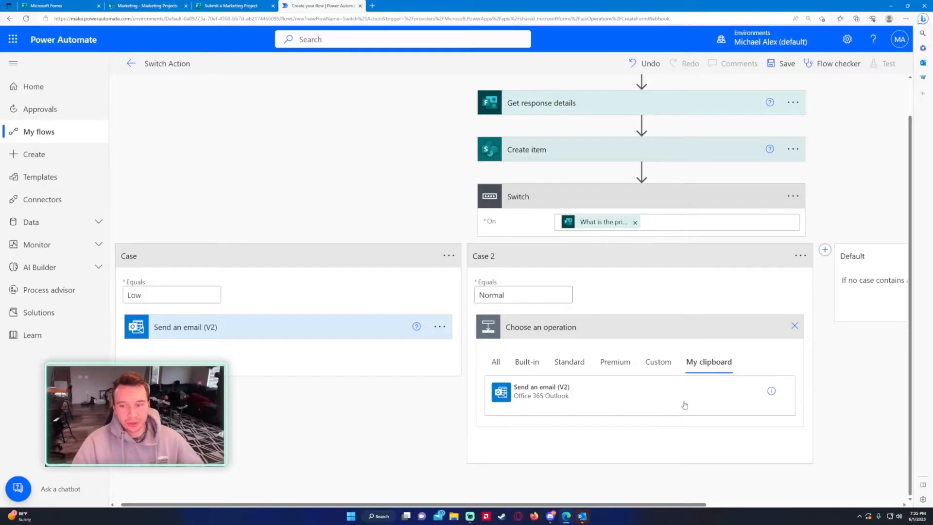
mouse_move(558, 398)
text(send an email)
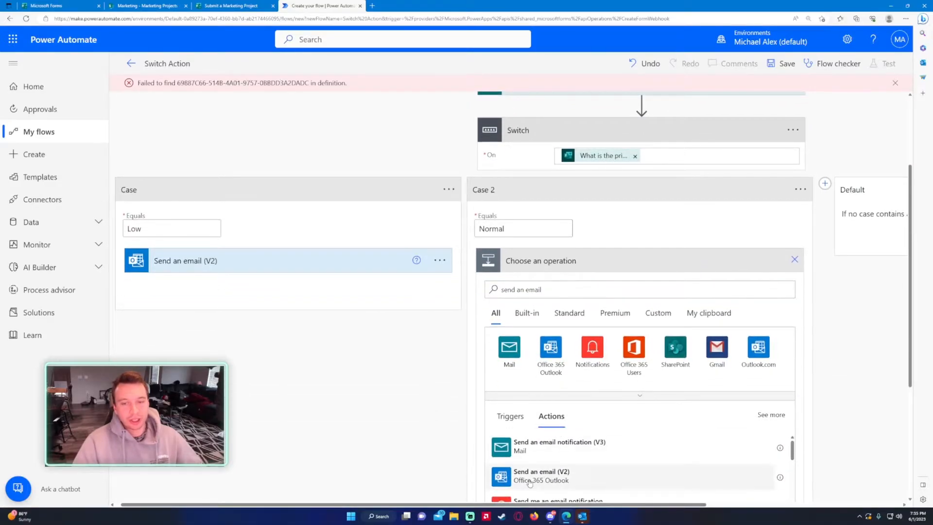
Add Send an email (V2) to Michael with 'Priority:' plus the priority answer in subject and body.
click(541, 477)
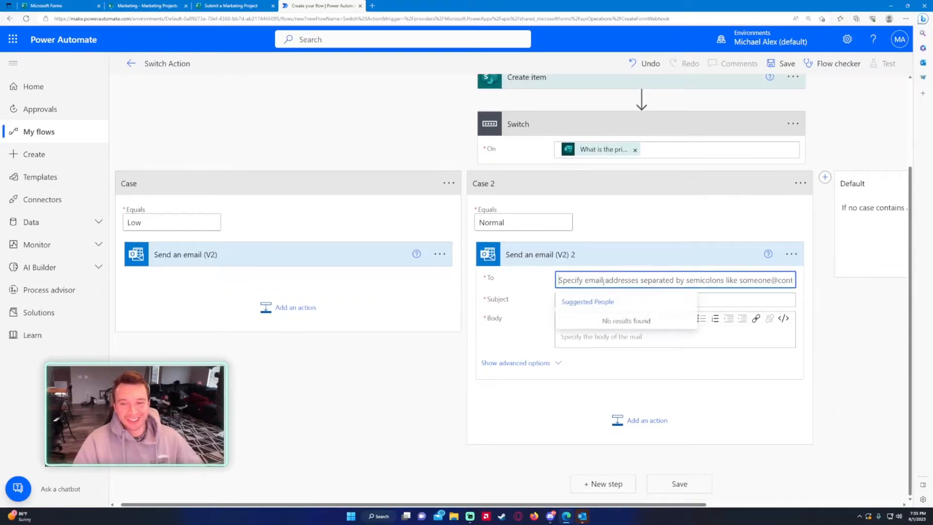
text(michael)
click(675, 300)
text(P)
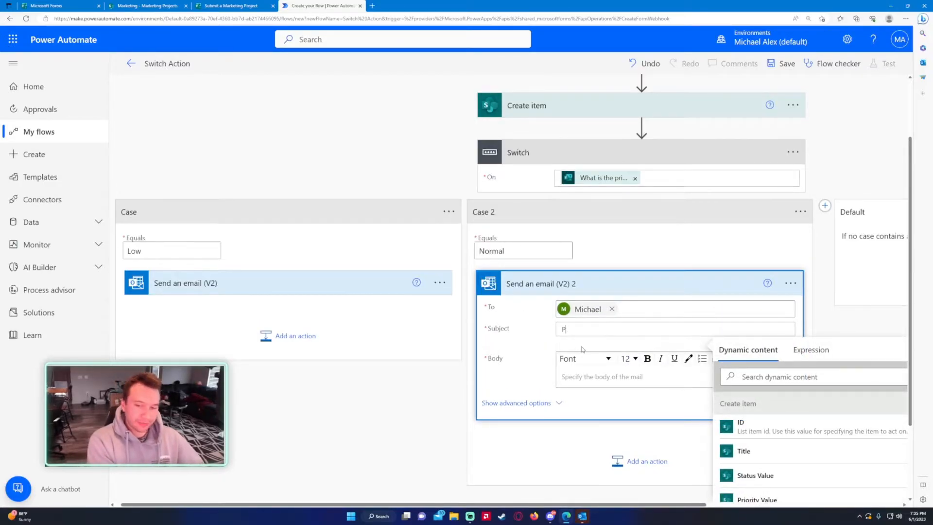
text(riority:)
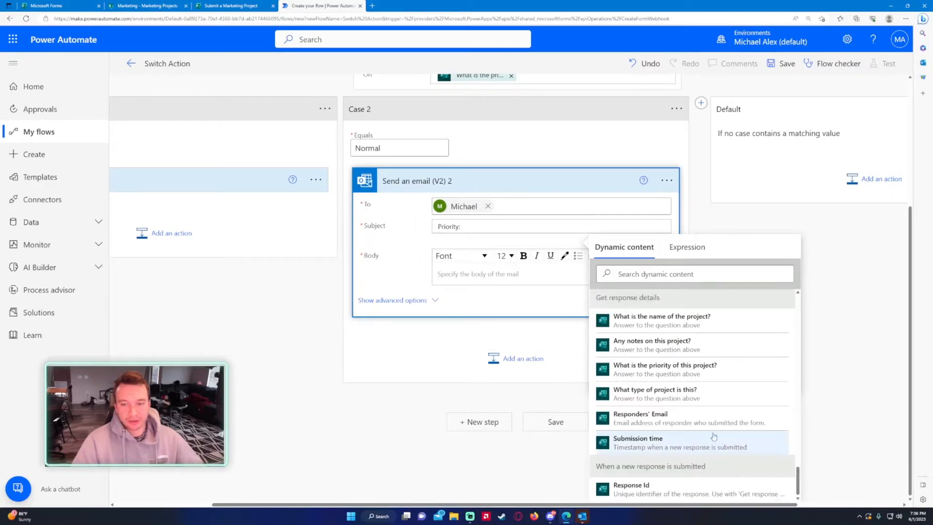
click(665, 368)
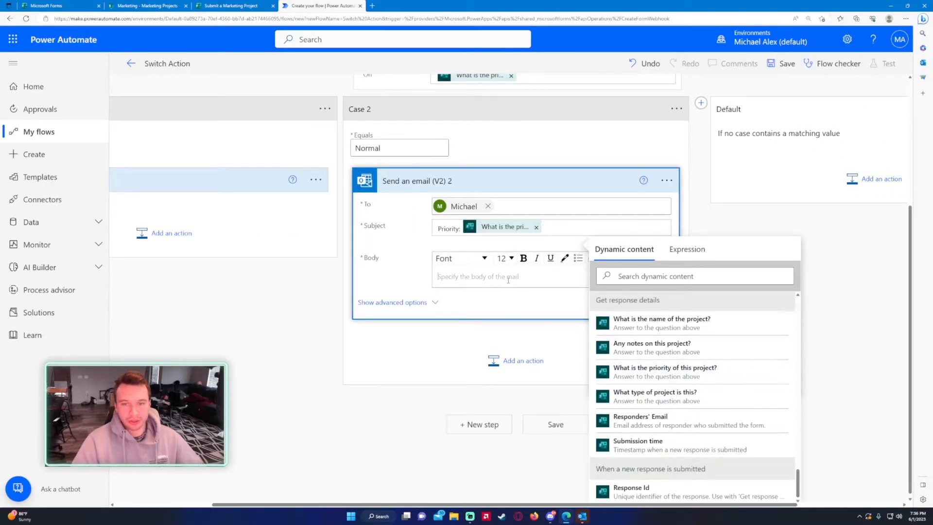
text(prior)
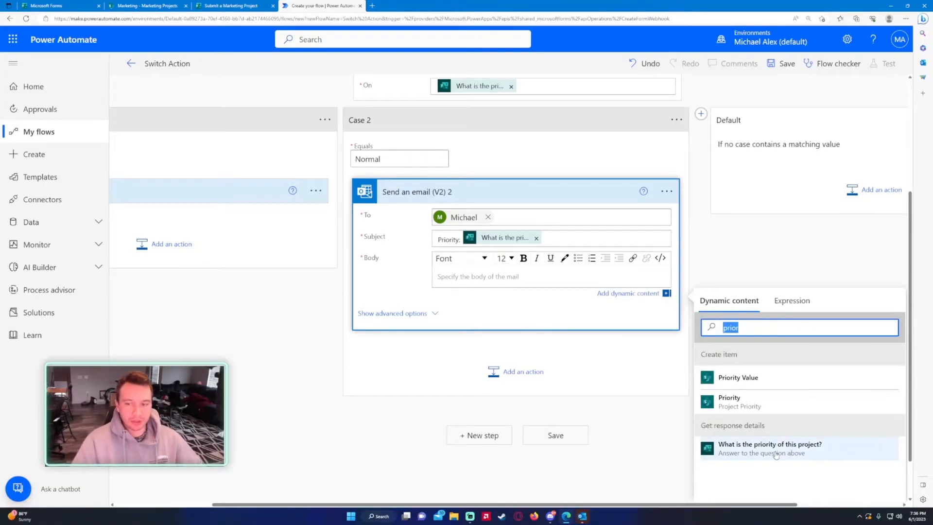
click(770, 448)
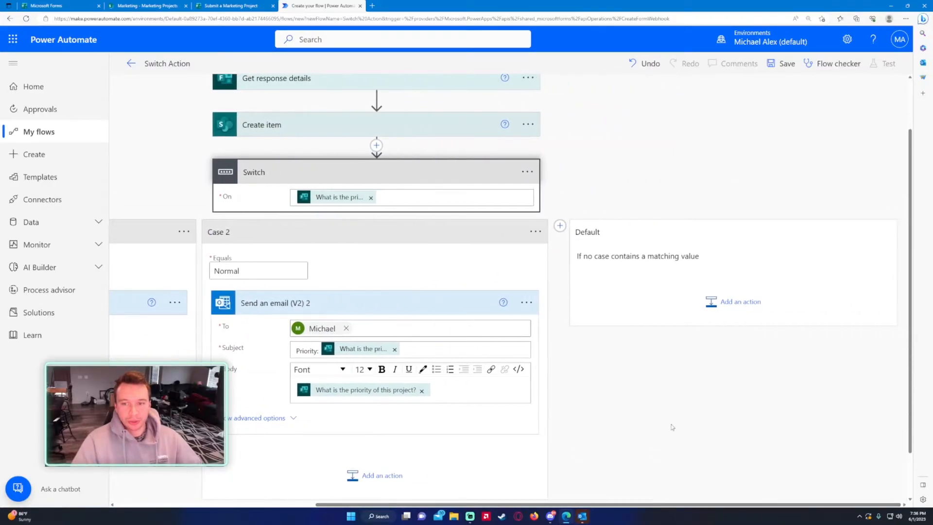
mouse_move(560, 226)
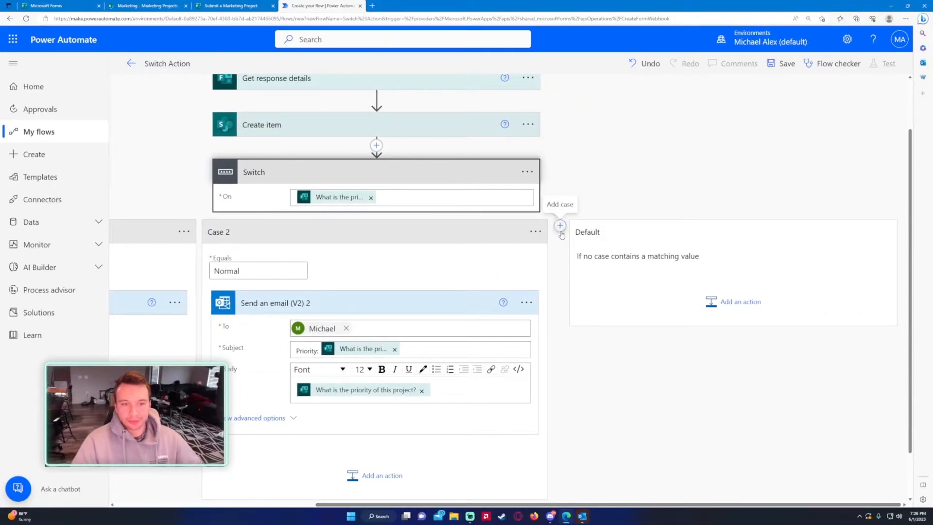
Add a High case to the Switch with an Outlook Send an email (V2) action.
click(229, 6)
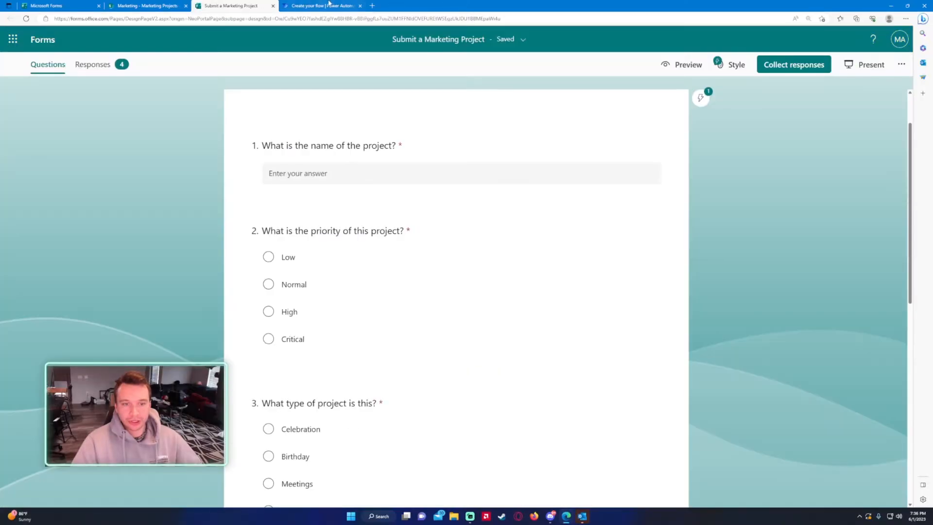
click(322, 6)
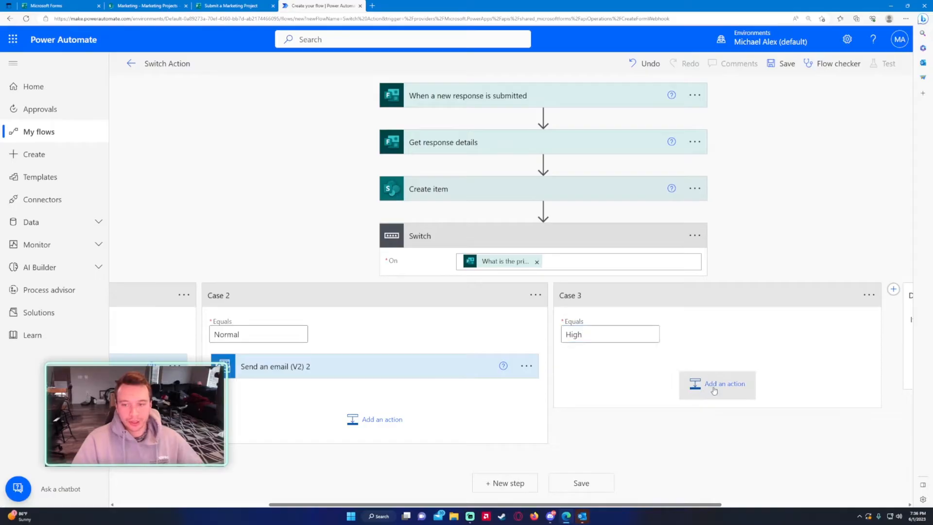
click(723, 383)
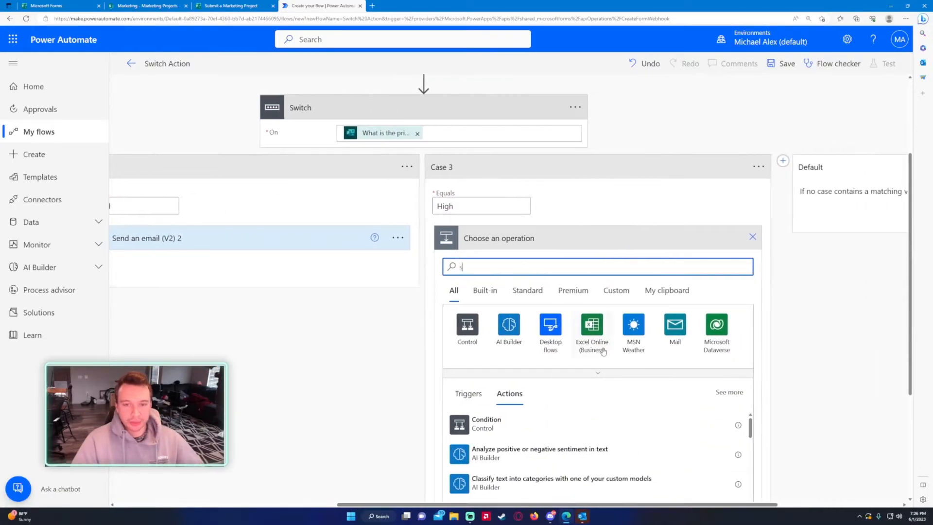
text(end a email)
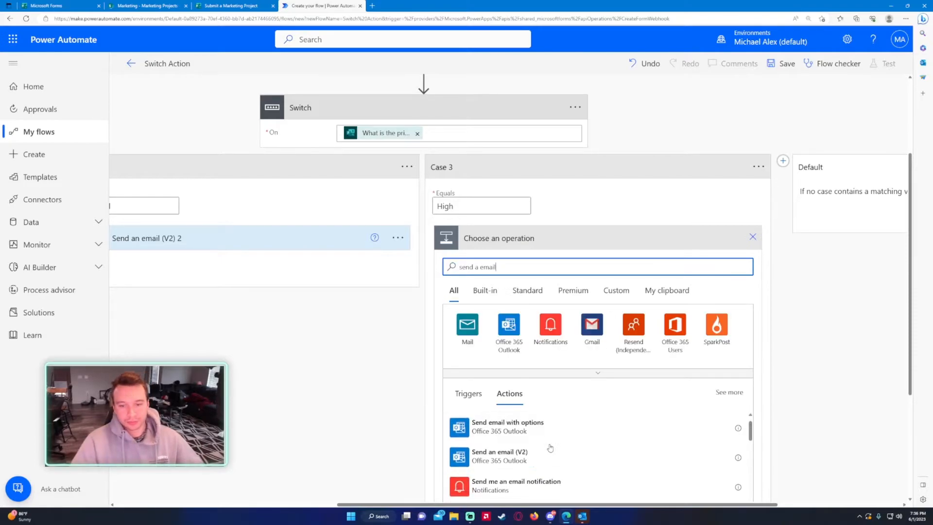
click(500, 455)
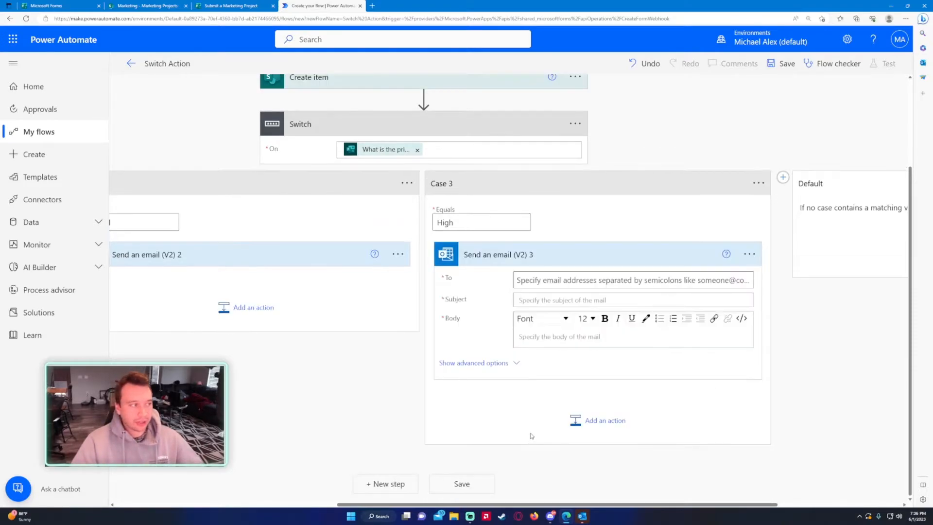
Address the High email to Michael with 'Priority:' plus the priority answer, and start a Critical case.
click(633, 280)
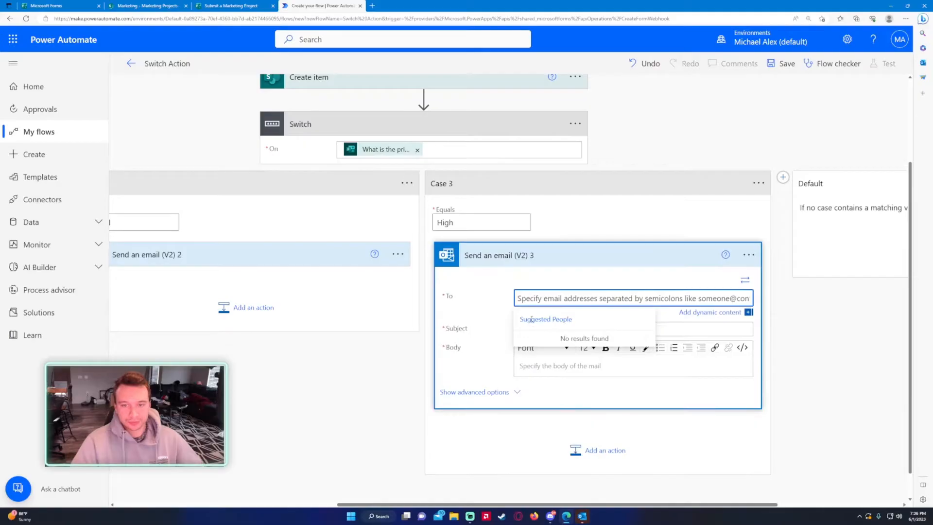
text(Michael)
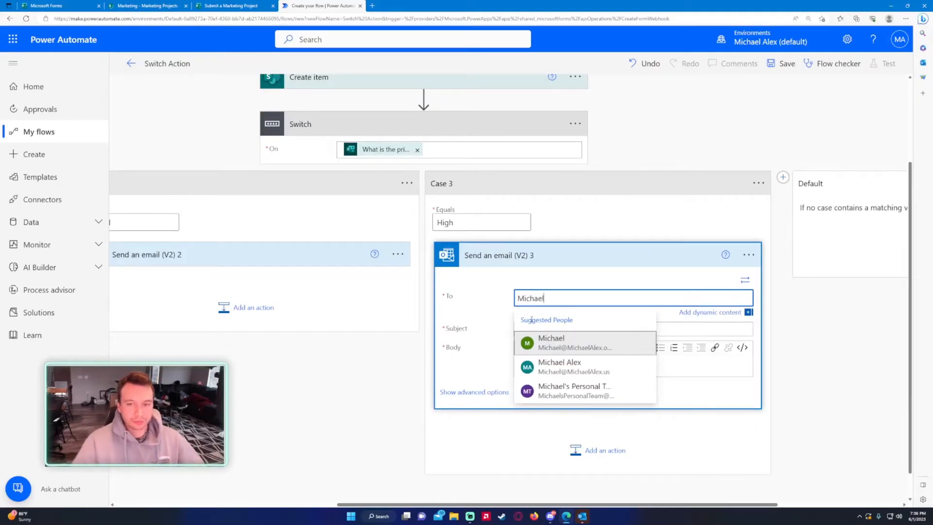
click(551, 342)
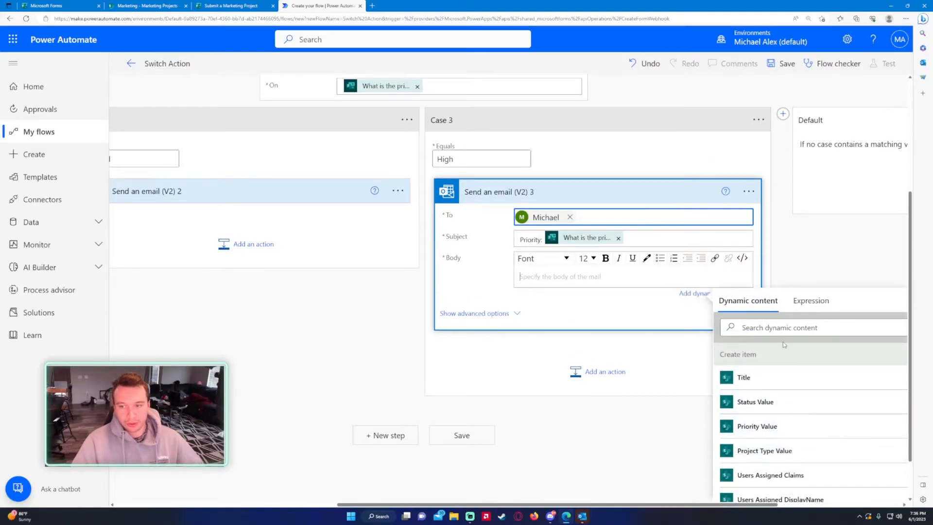
text(prior)
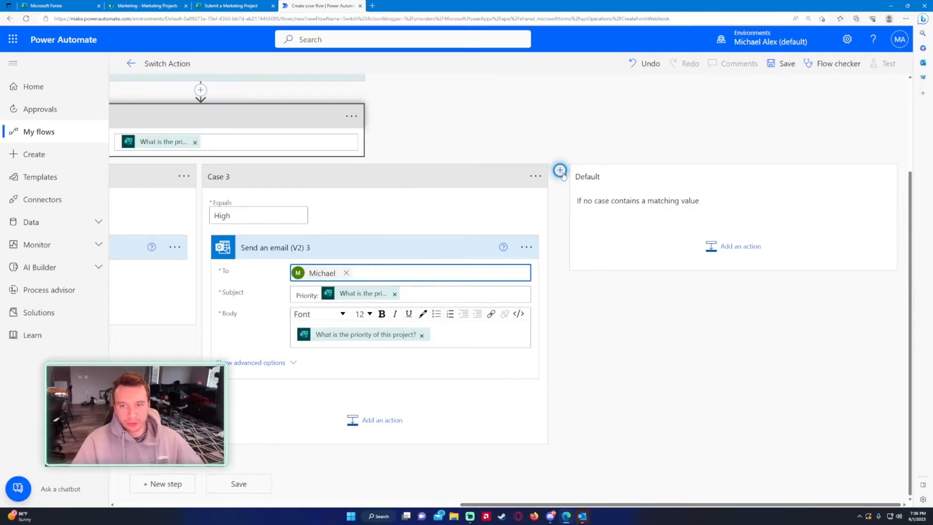
text(Critical)
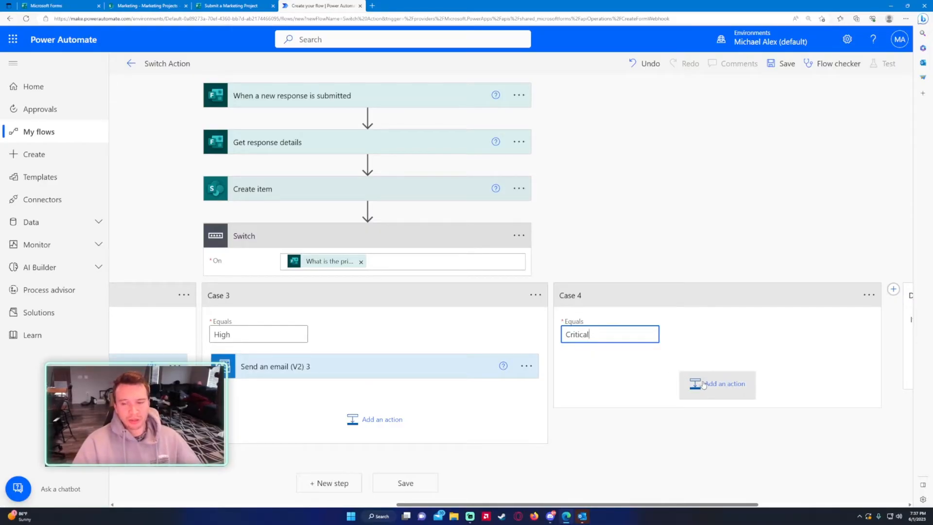
Add an Outlook Send an email (V2) action to the Critical case.
click(717, 383)
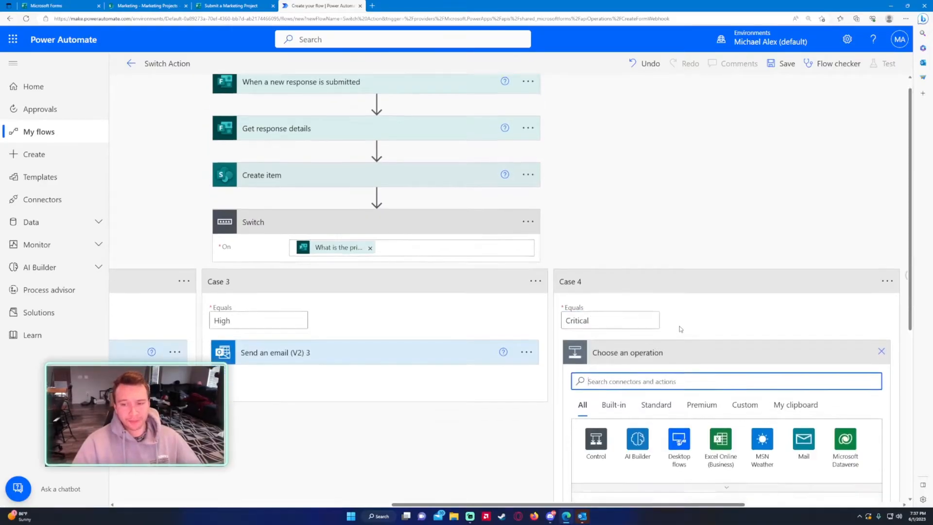
scroll(down, 3)
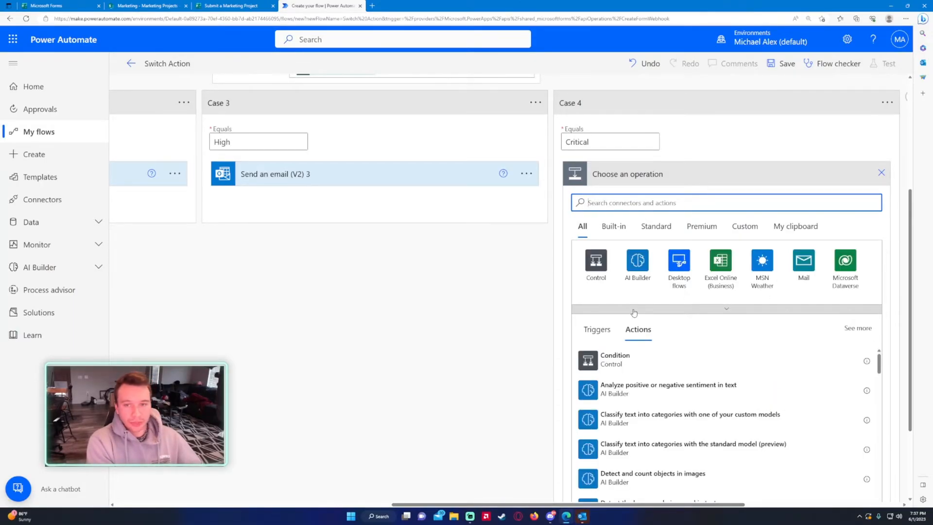
text(send an eamil)
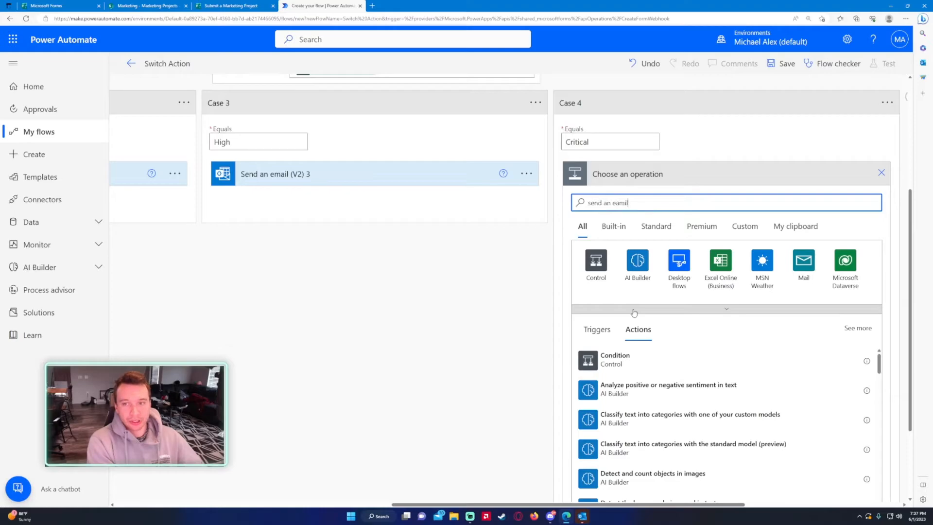
click(803, 260)
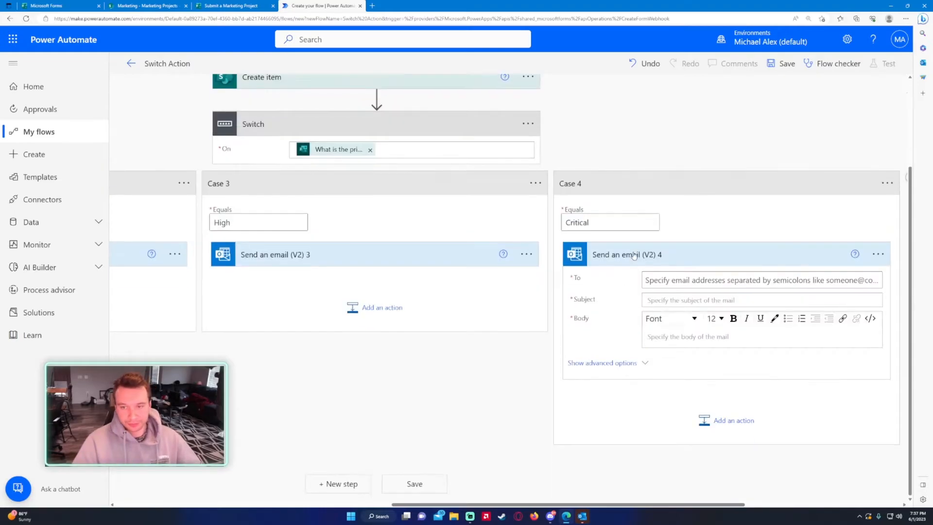
Address the Critical email to Michael with the priority answer in subject and body.
text(michael)
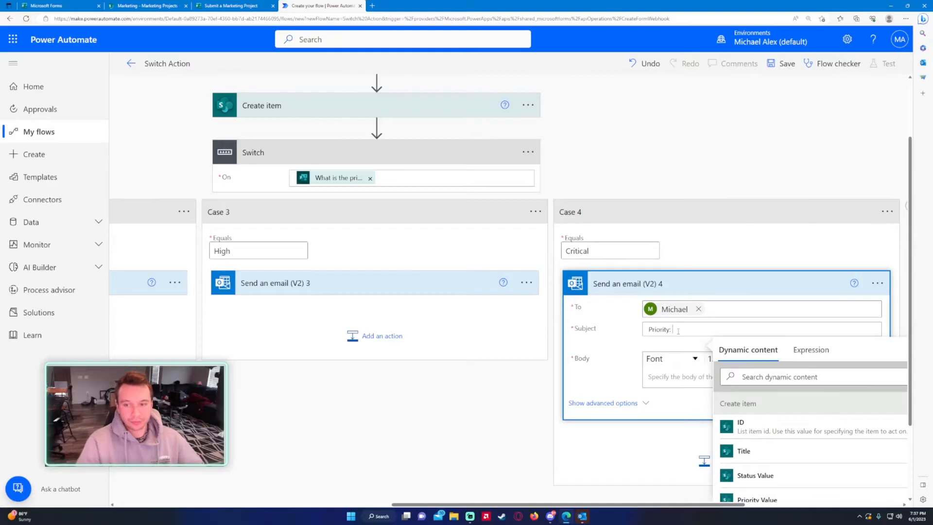
text(prior)
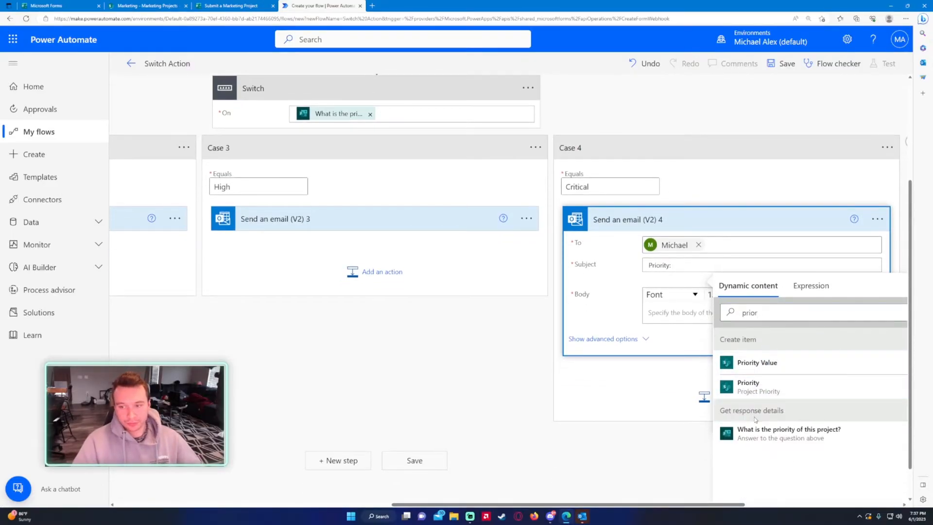
click(788, 428)
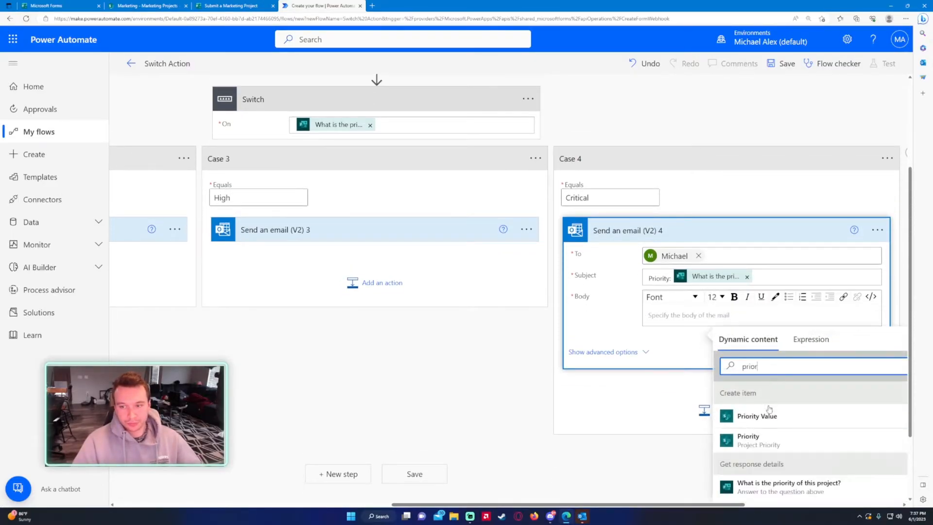
click(788, 484)
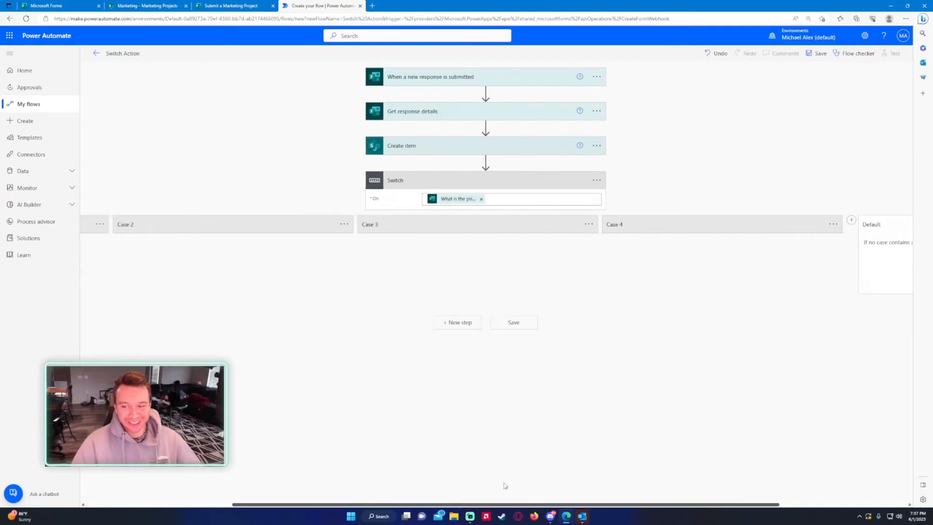
scroll(right, 3)
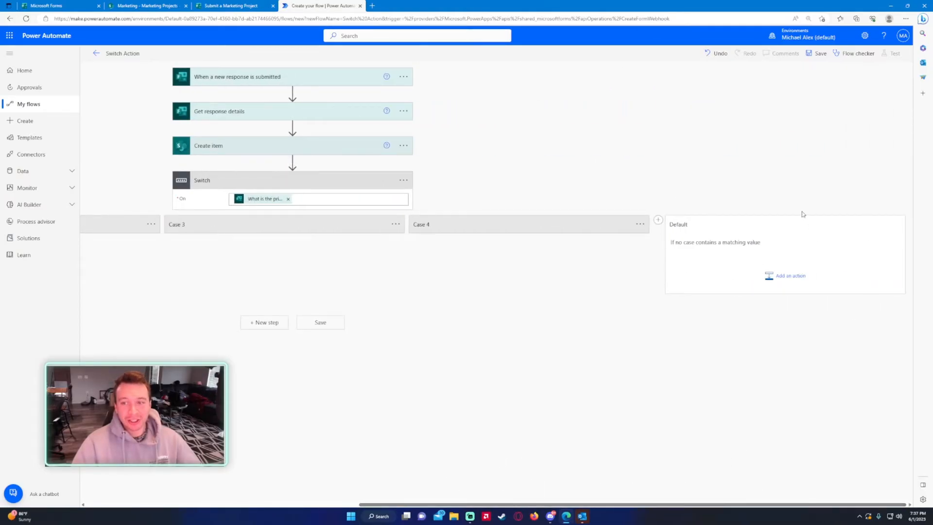
mouse_move(714, 251)
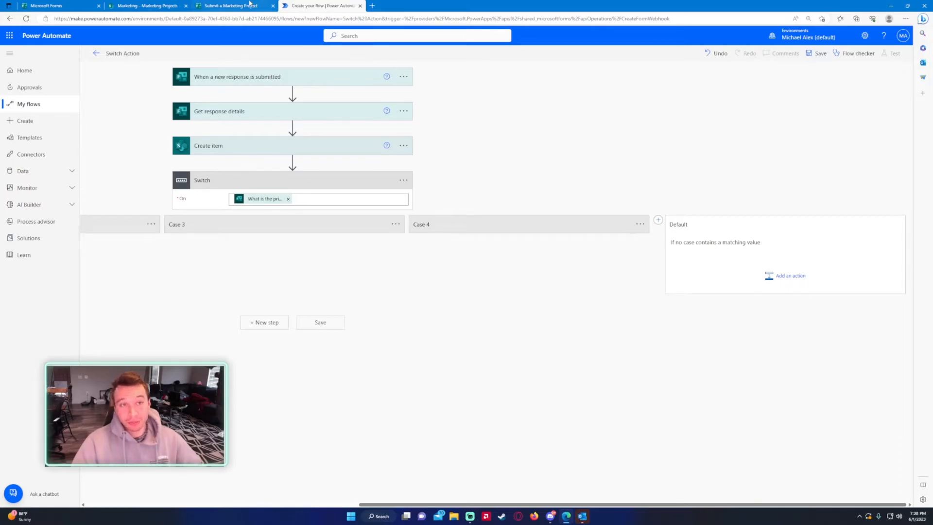
click(230, 6)
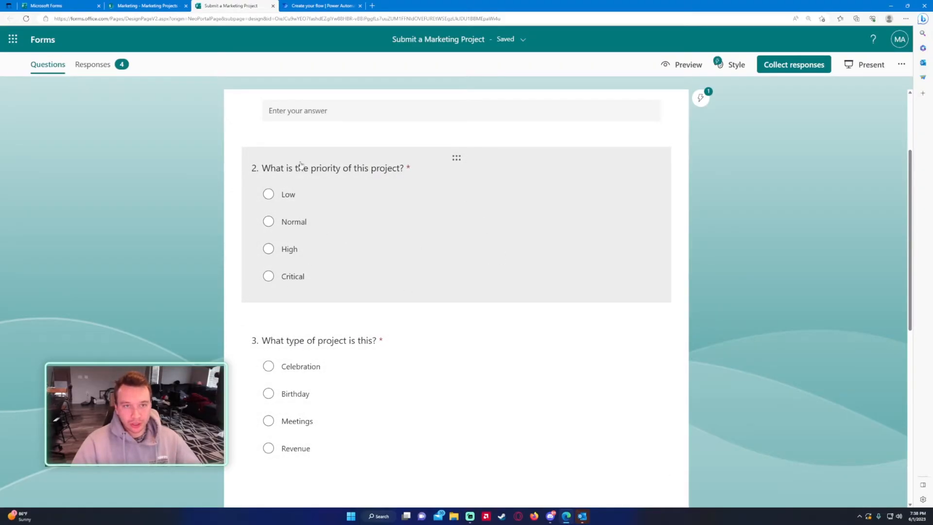
click(322, 6)
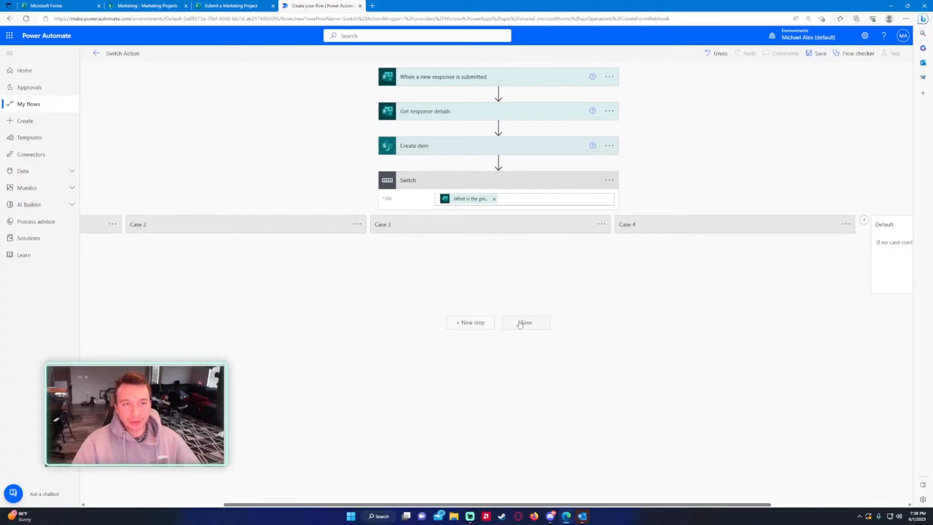
Save the Switch Action flow and acknowledge the 'Your flow is ready to go' notice.
click(525, 322)
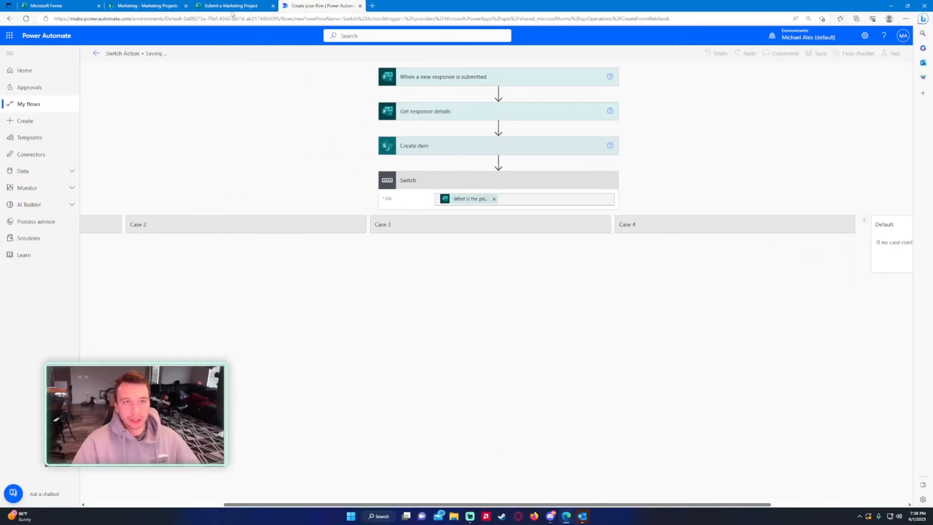
click(232, 6)
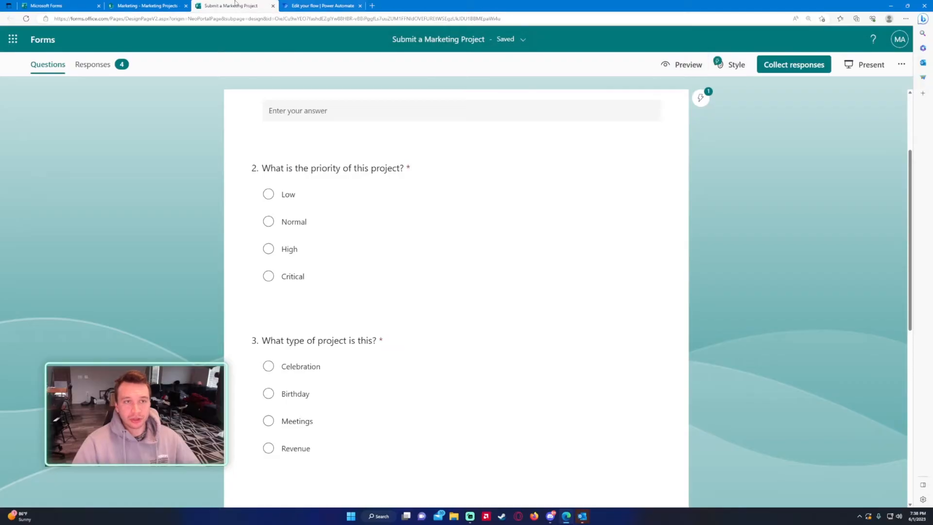
click(146, 6)
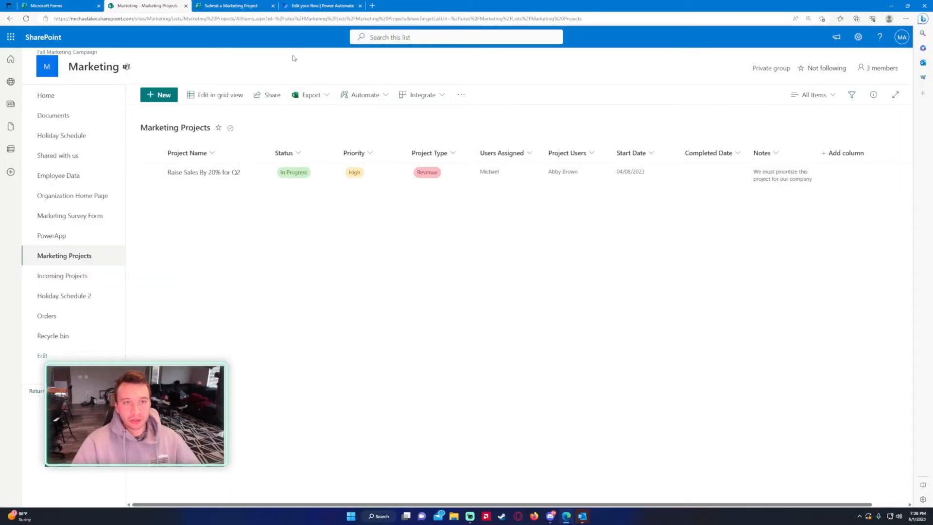
click(322, 6)
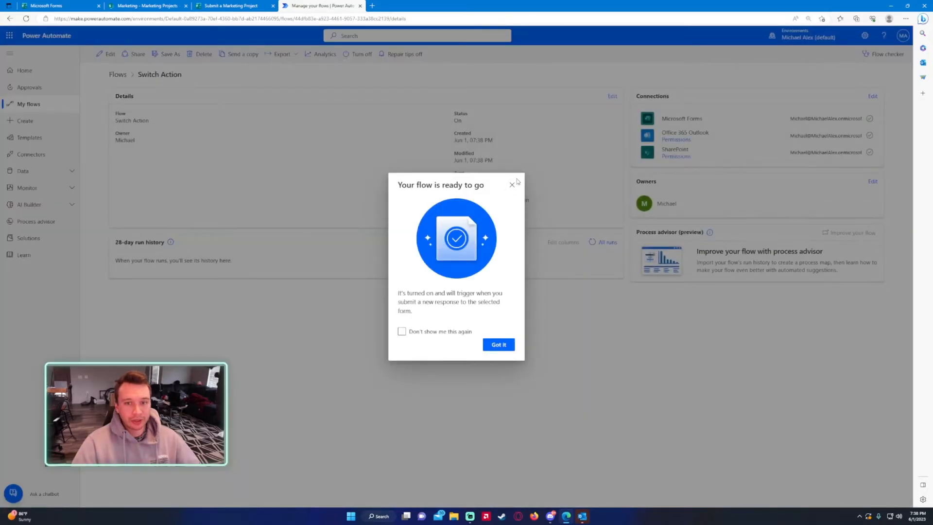
click(230, 6)
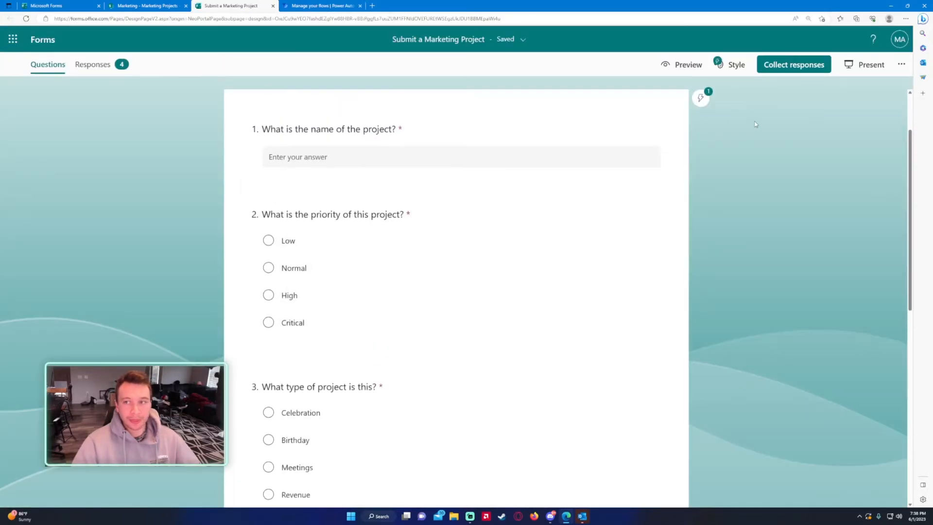
Submit Low Priority and Normal Priority test responses through the form preview.
click(689, 64)
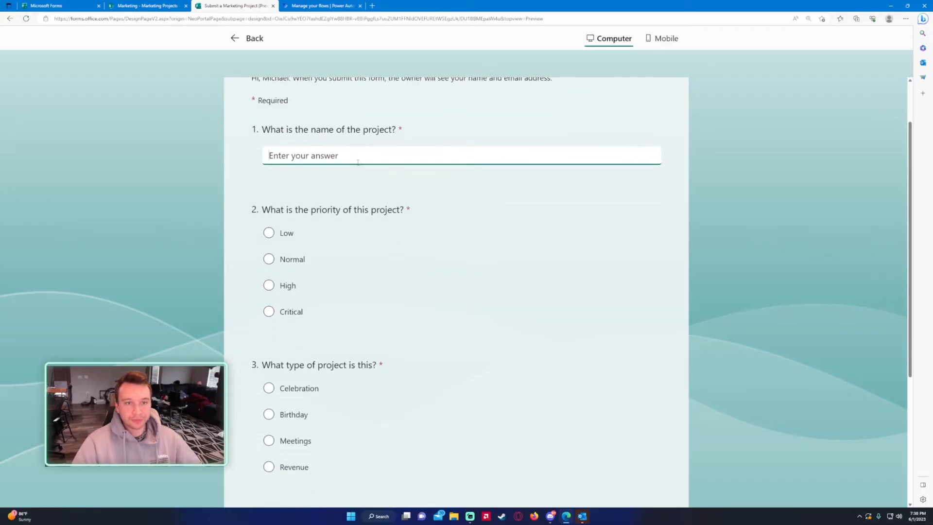
text(Low Prior)
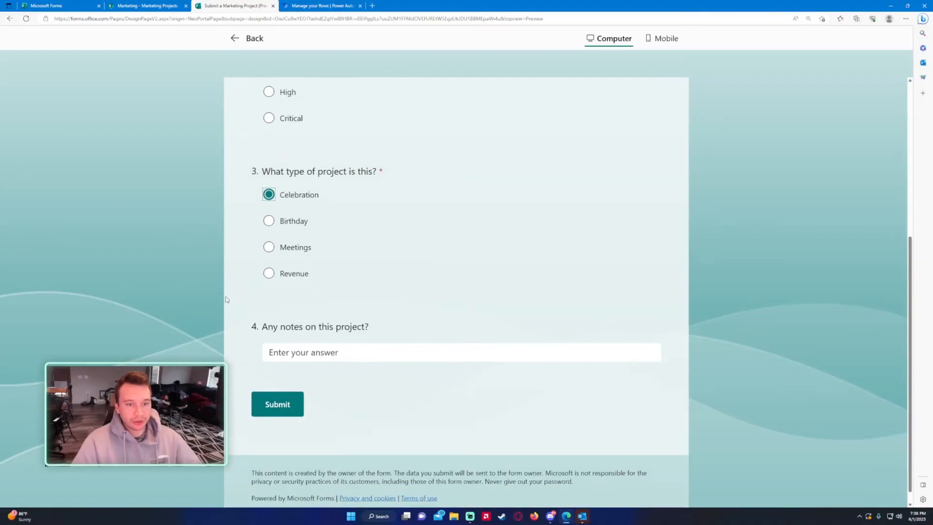
click(277, 404)
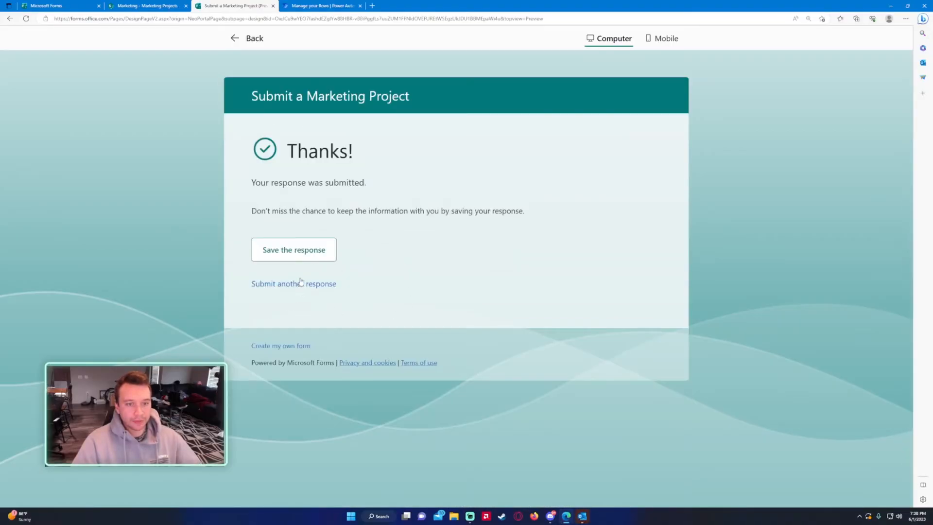
click(293, 282)
text(Normal Prior)
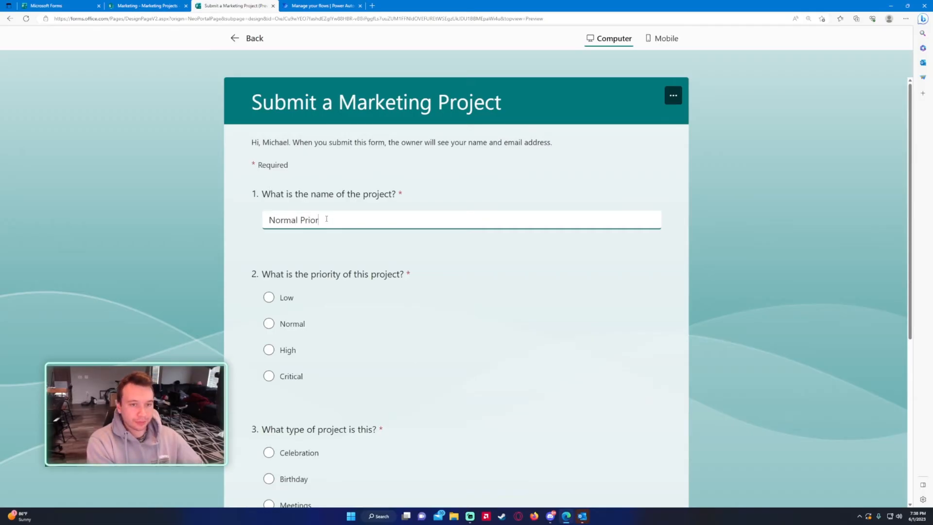
text(ity)
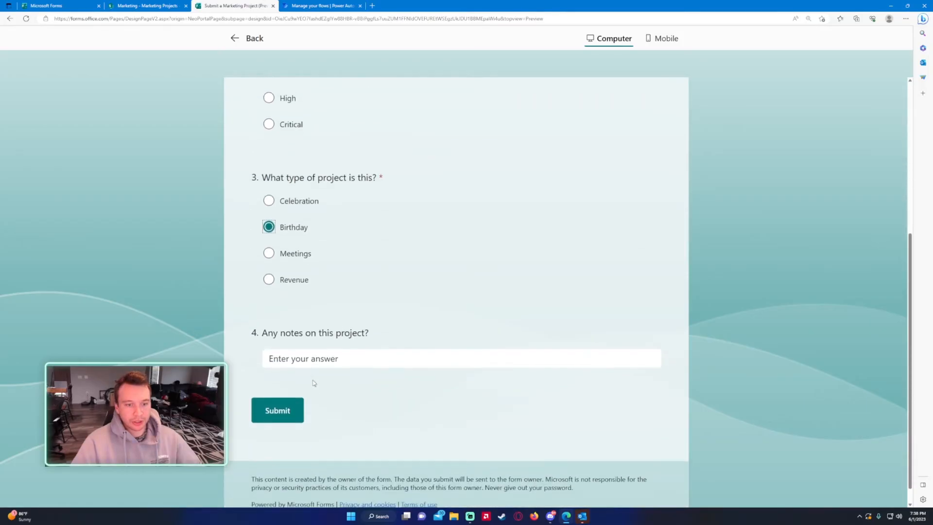
scroll(up, 3)
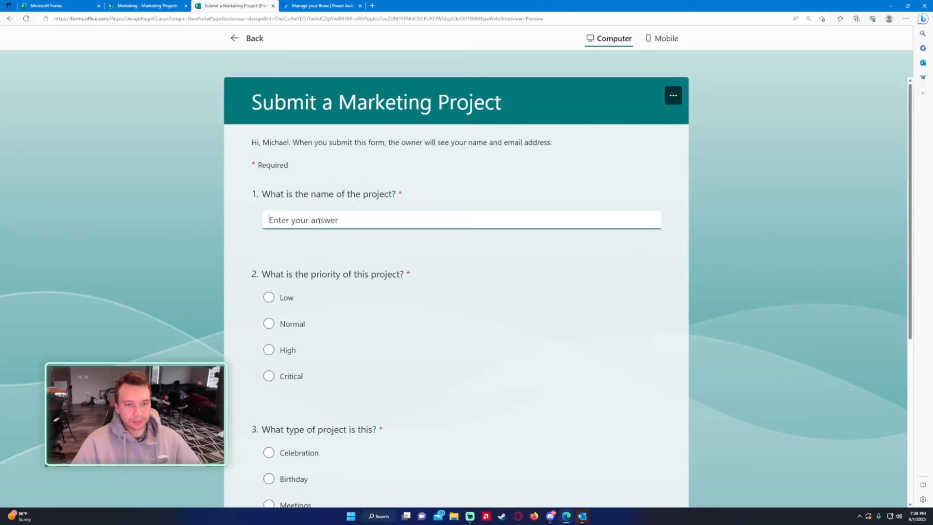
Submit High Priority and Critical Priority test responses, then check the flow's run history.
text(High Priority)
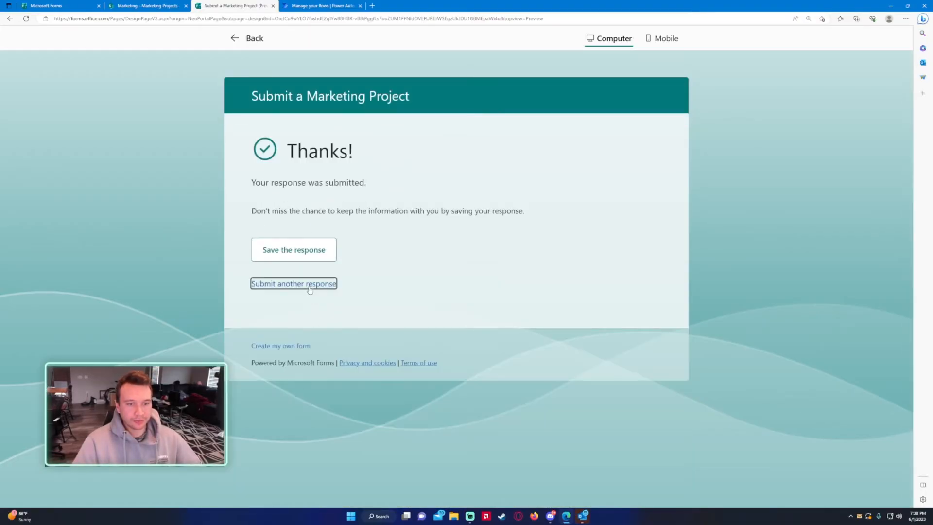
click(294, 283)
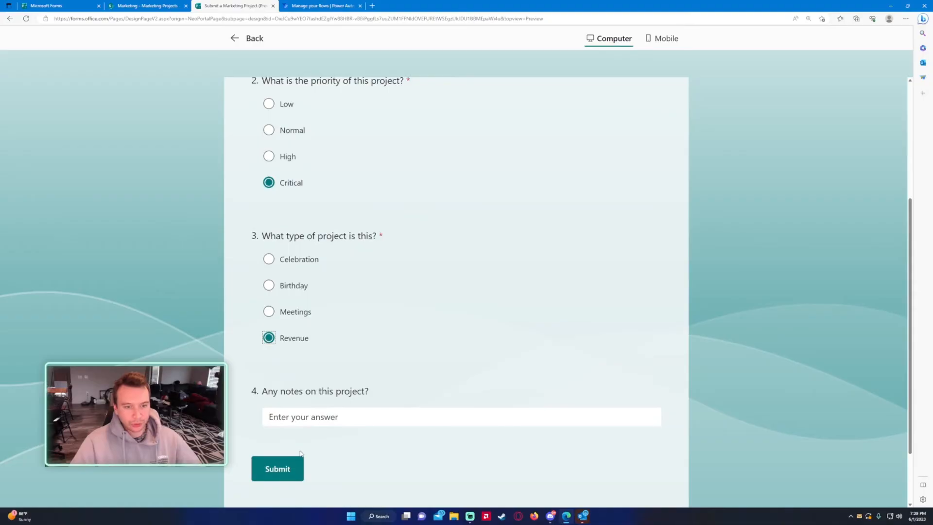
click(277, 469)
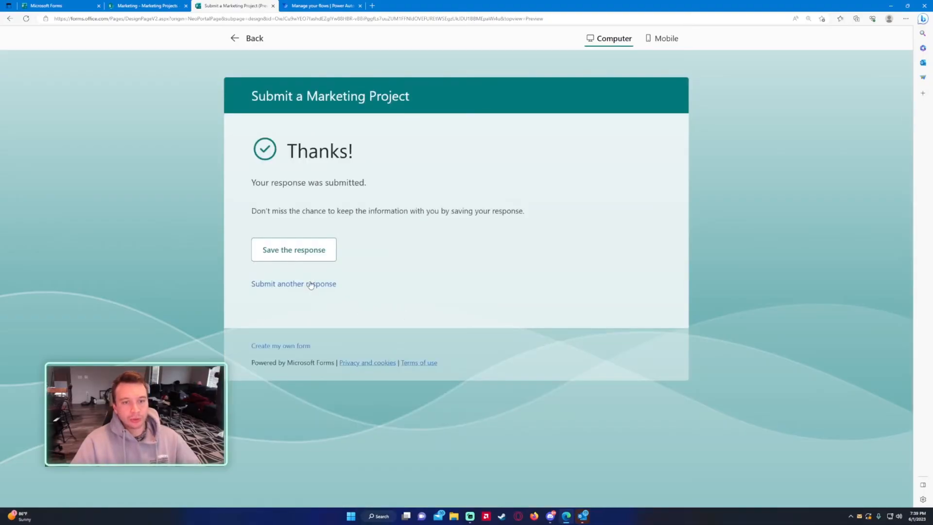
click(294, 283)
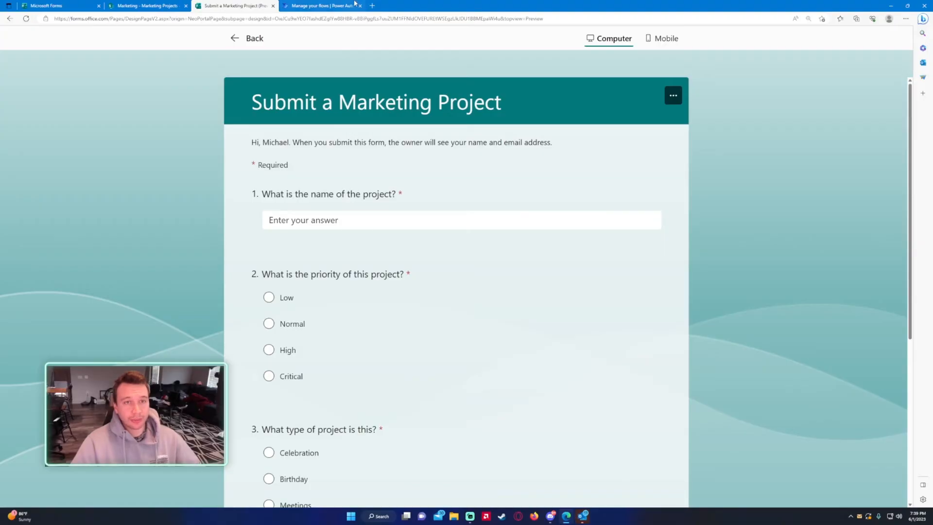
click(322, 6)
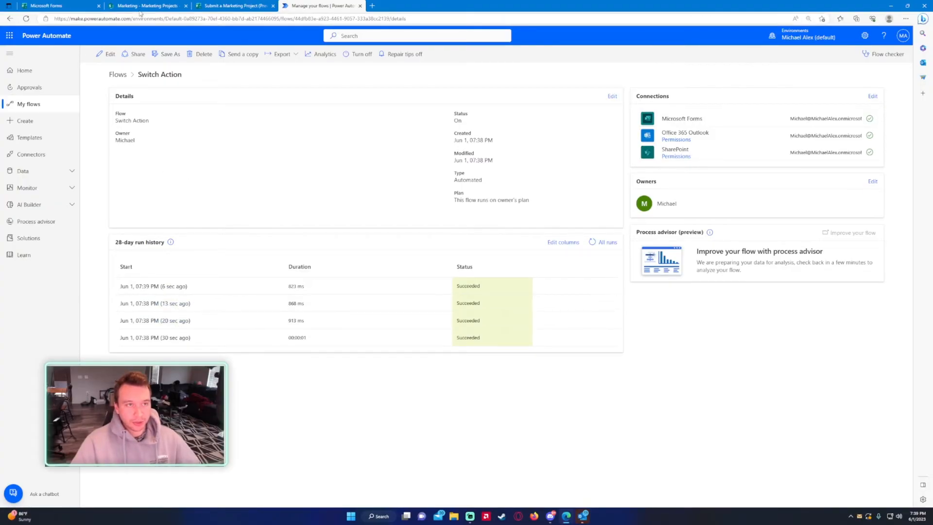
Review the new Low, Normal, High and Critical items in the Marketing Projects list, then the inbox.
click(148, 6)
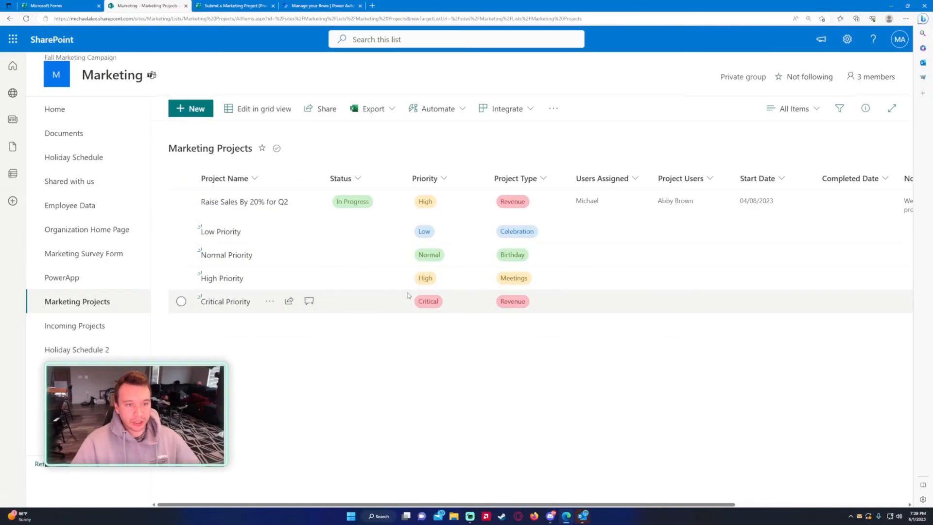
click(321, 6)
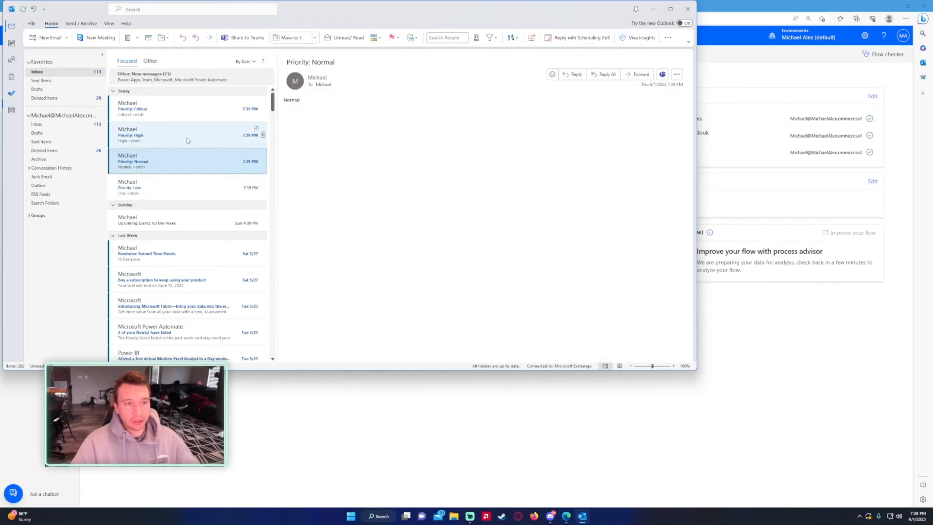
Read the priority notification emails the flow sent to the Outlook inbox.
click(166, 109)
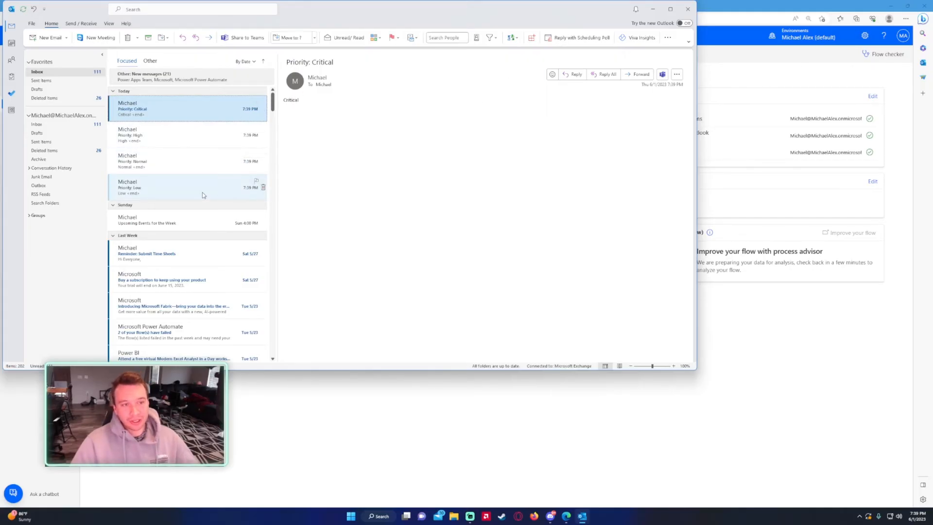
click(320, 6)
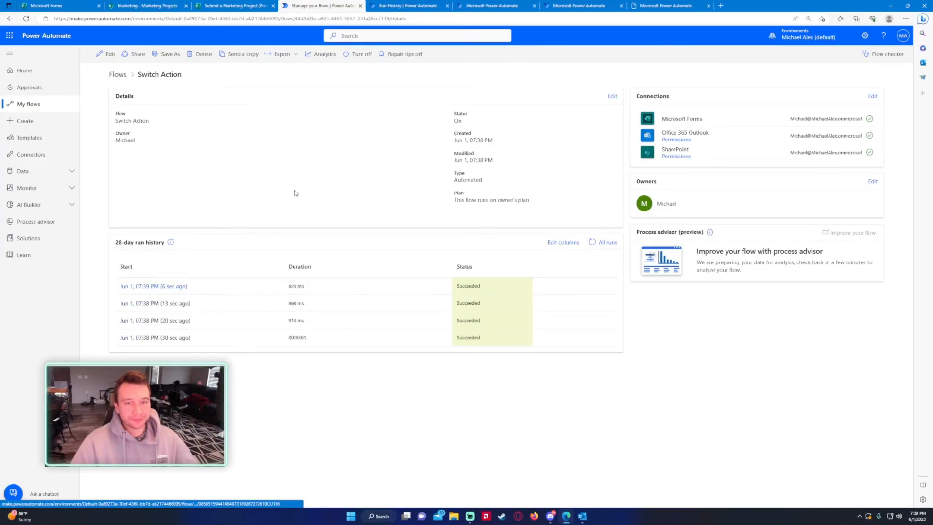
Inspect run details to confirm the Switch expression evaluated High and Critical priorities.
click(152, 286)
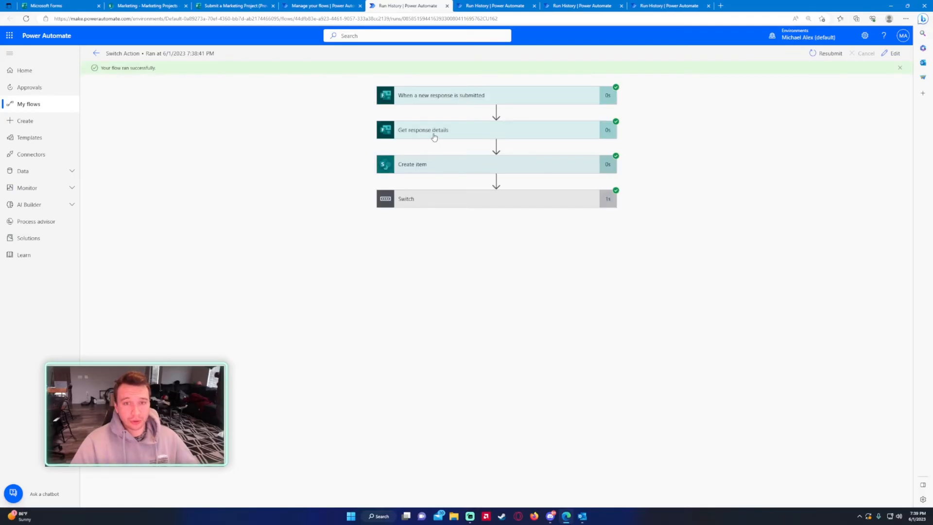
click(422, 129)
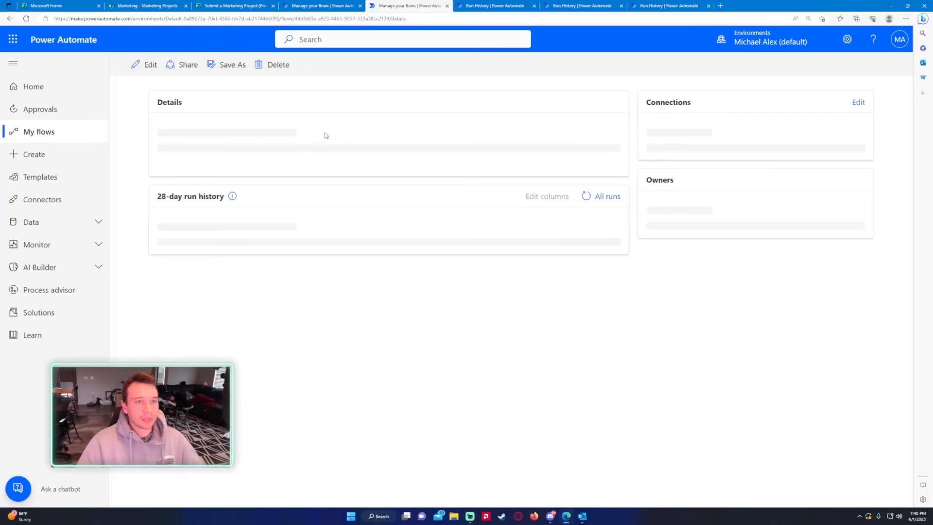
click(410, 5)
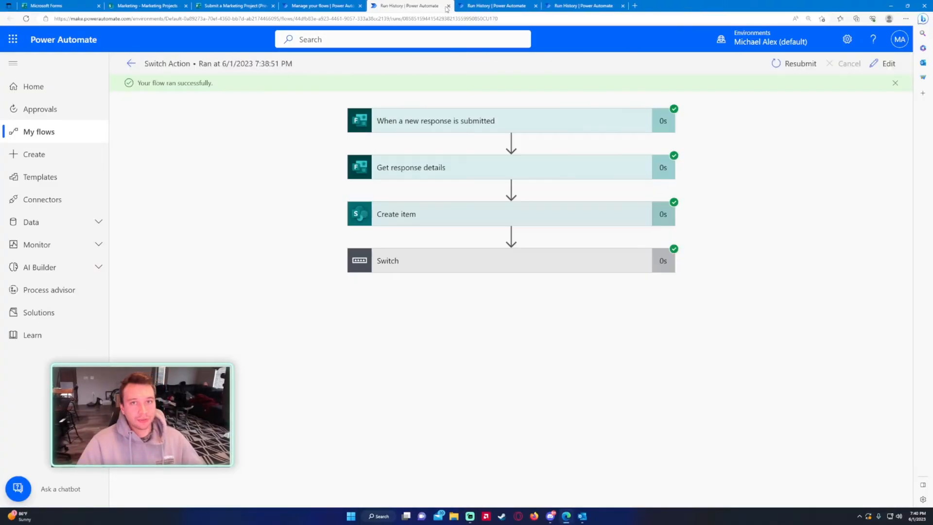
scroll(down, 3)
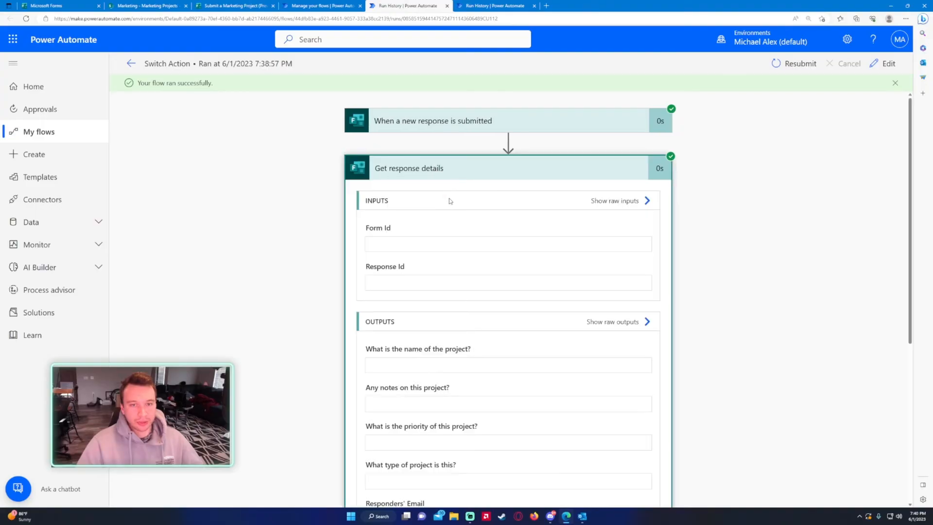
scroll(down, 3)
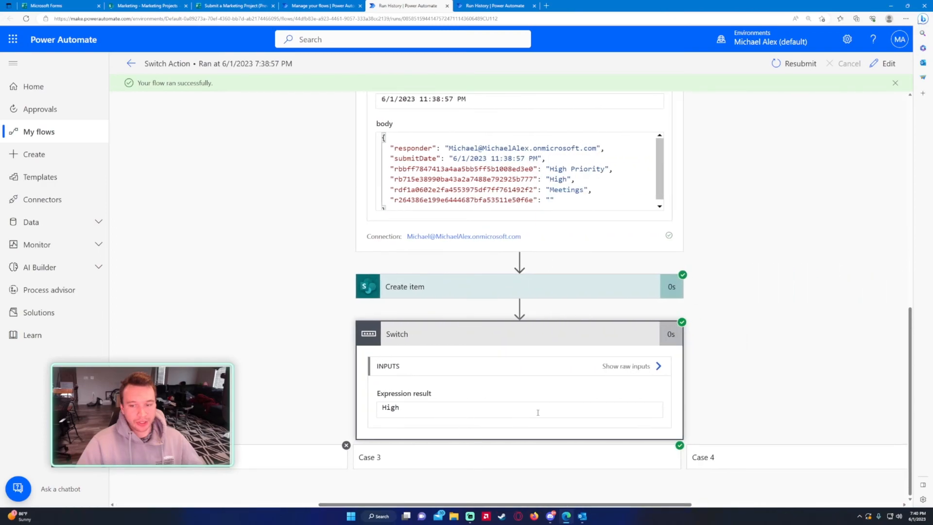
scroll(down, 3)
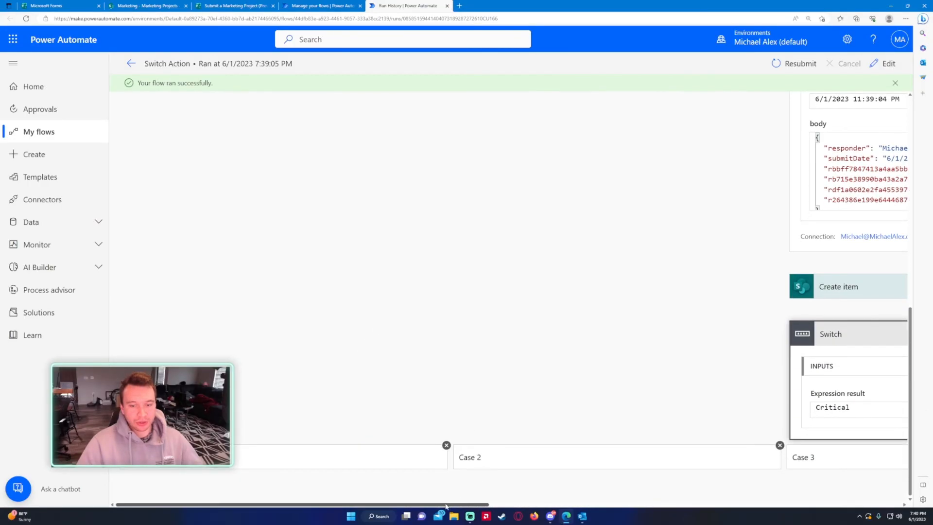
scroll(right, 3)
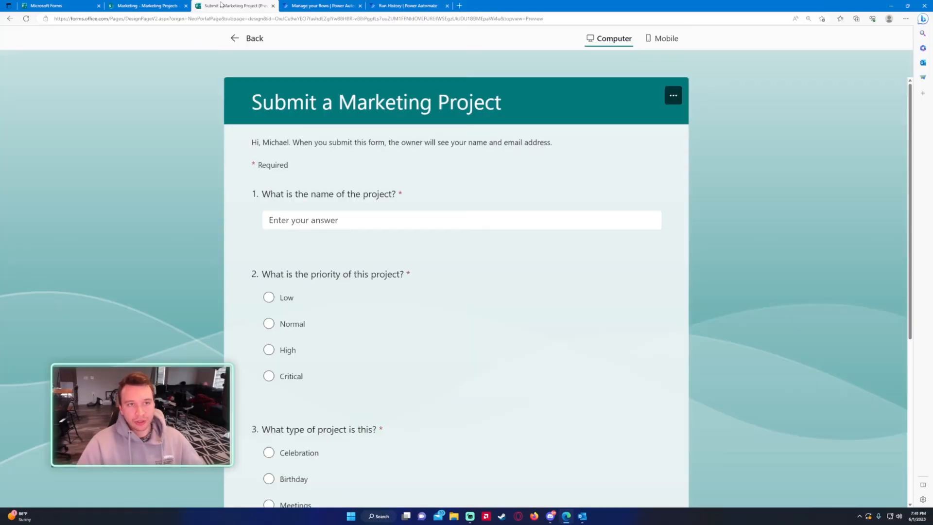
Review the Low, Normal, High and Critical Priority items in the Marketing Projects list.
click(148, 6)
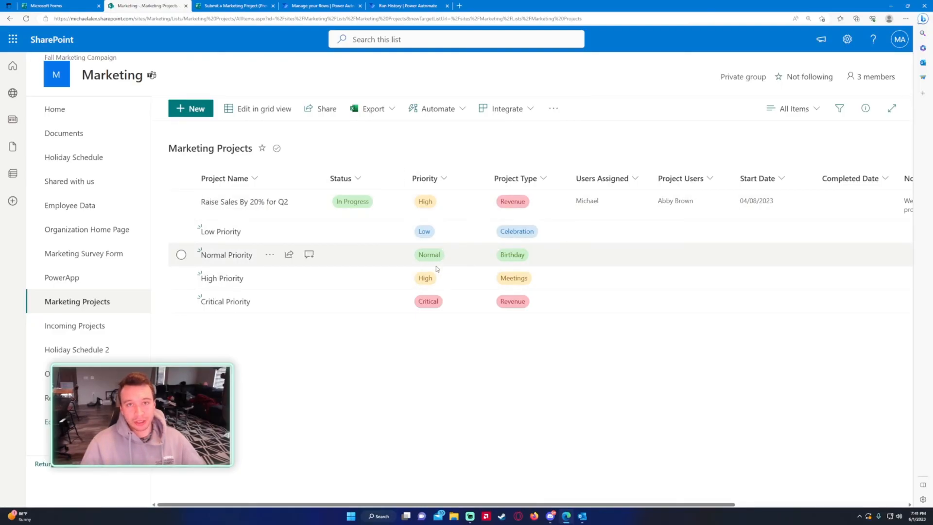
mouse_move(441, 278)
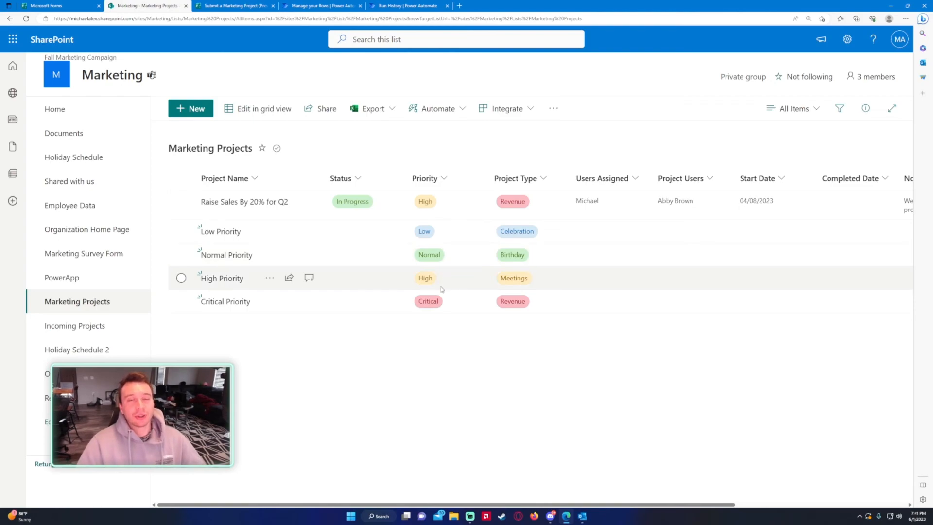
mouse_move(461, 283)
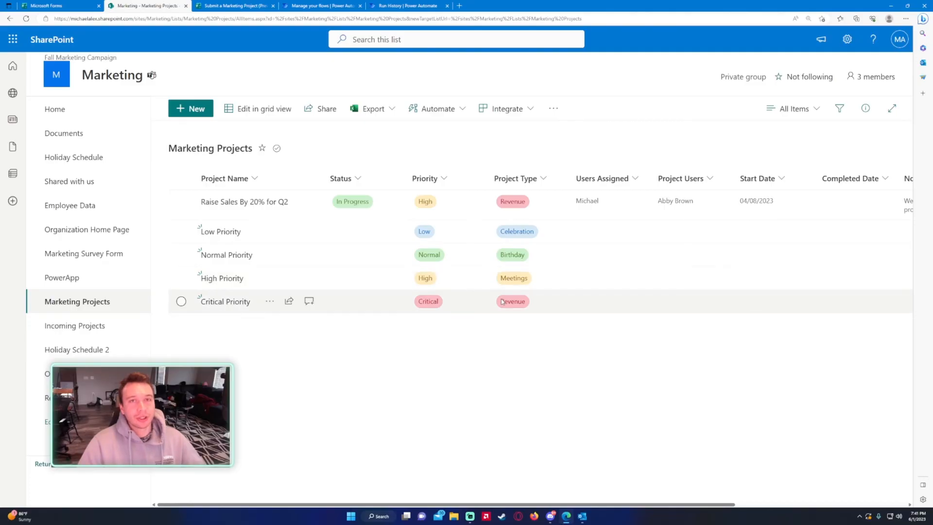
mouse_move(486, 290)
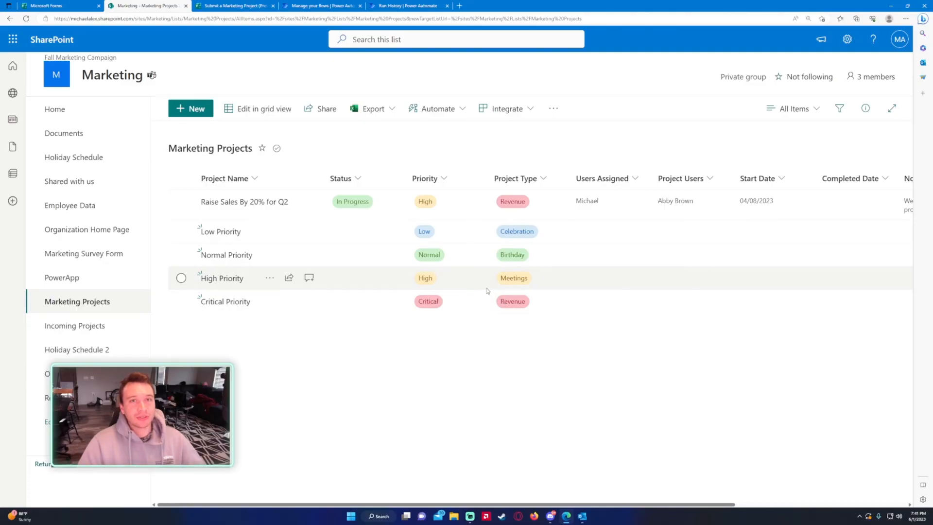